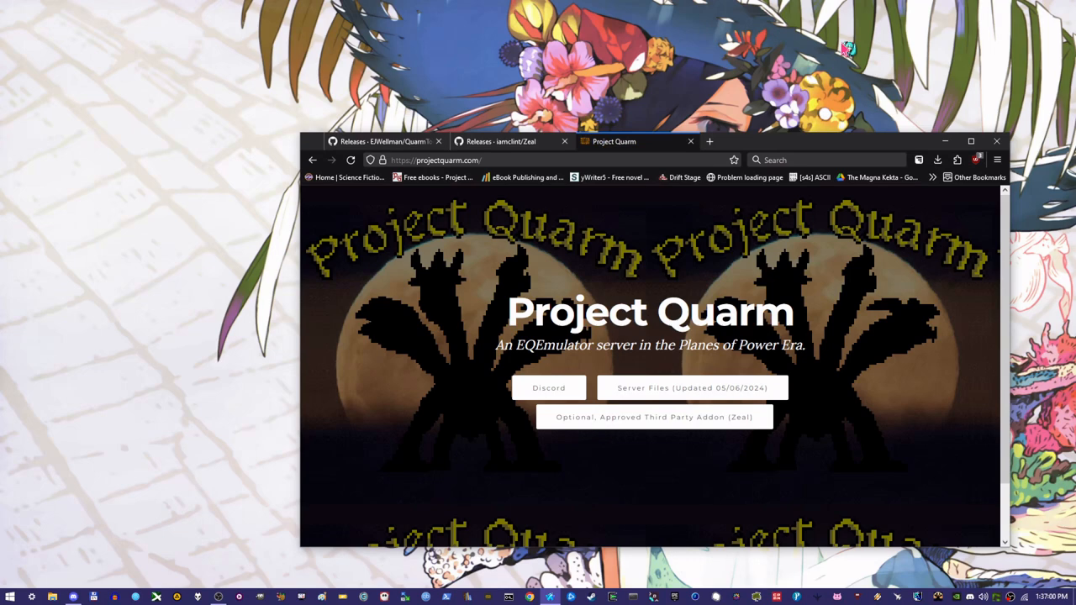
mouse_move(656, 283)
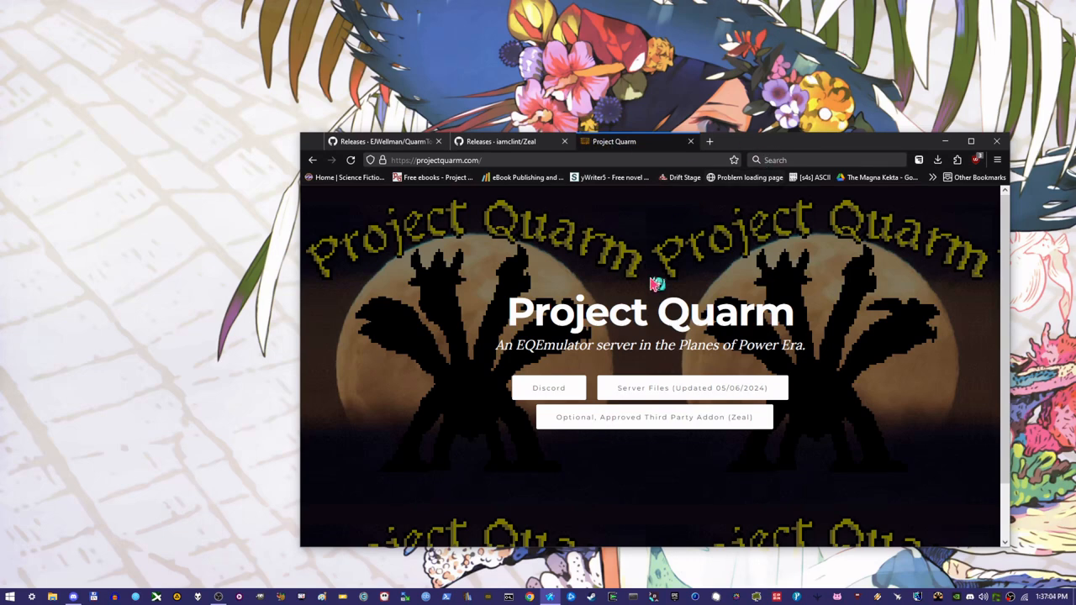
mouse_move(666, 385)
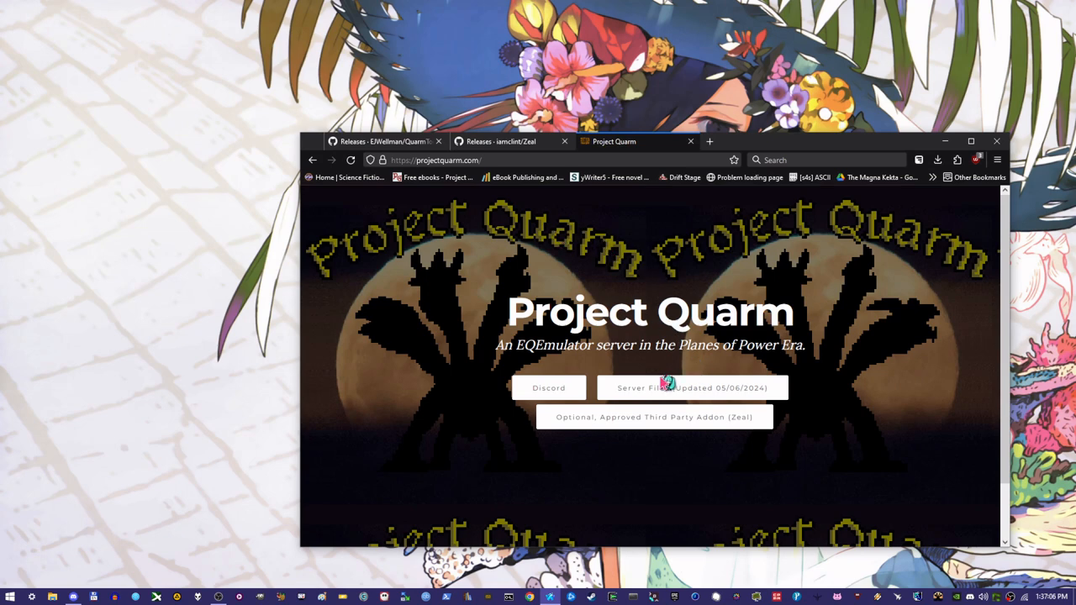
In File Explorer, open Games then quarm, and select the TAKPv22 folder
left_click(692, 387)
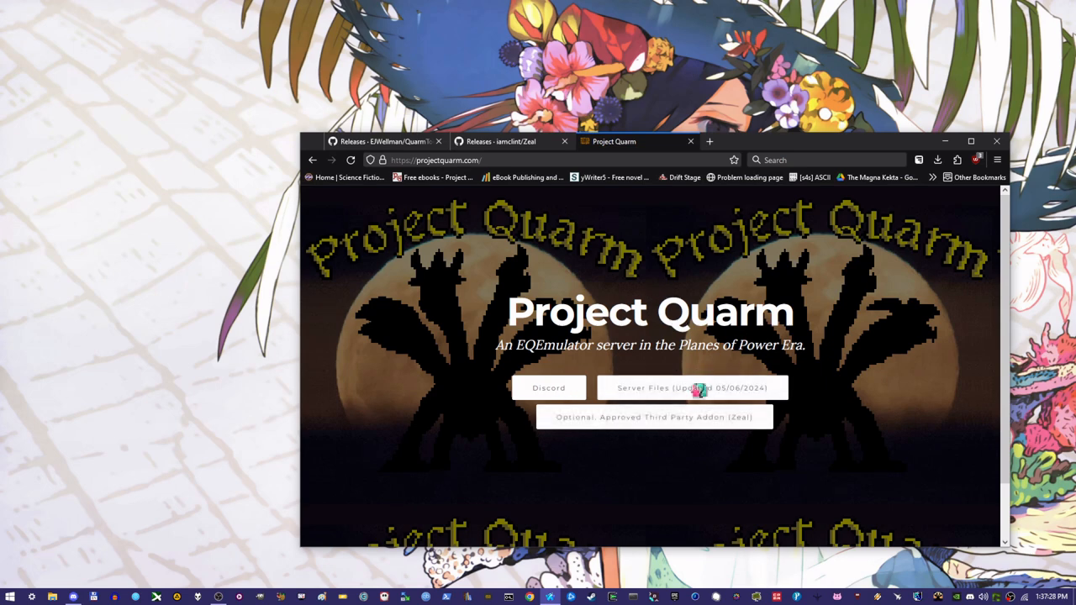
mouse_move(154, 409)
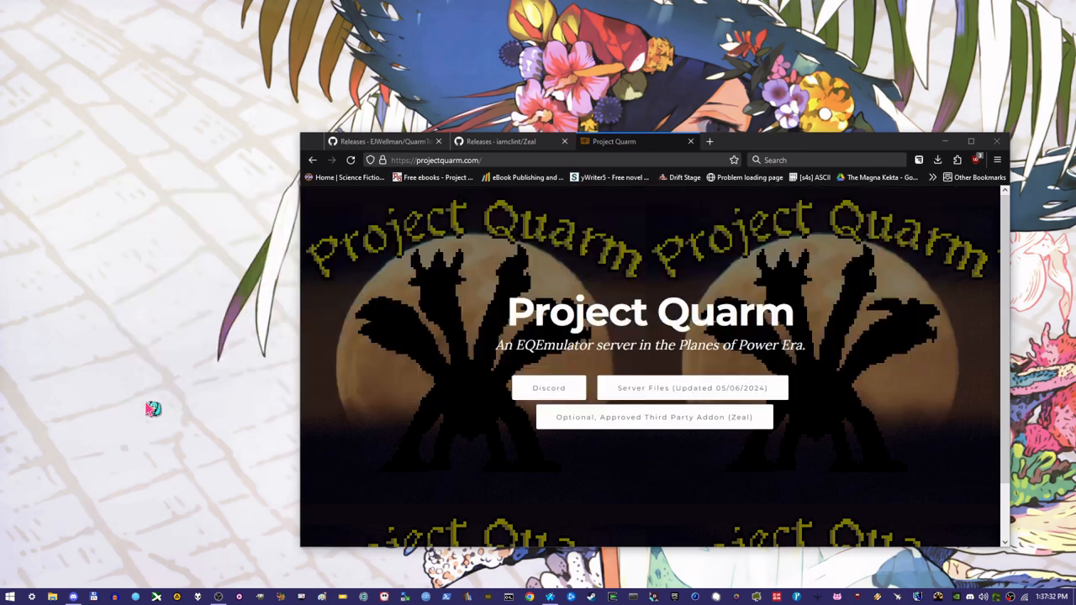
mouse_move(177, 192)
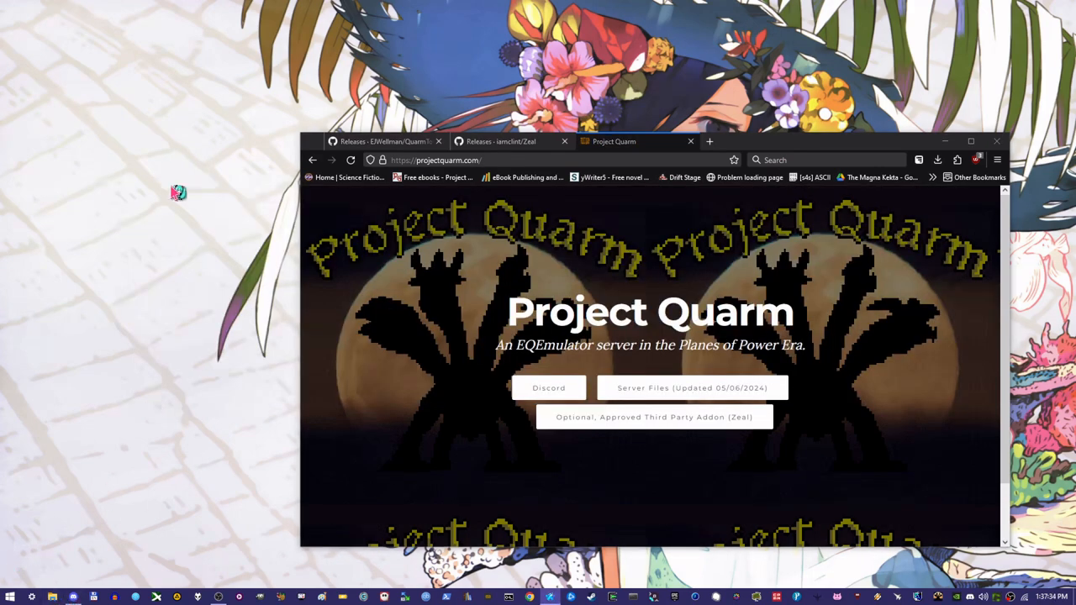
left_click(53, 598)
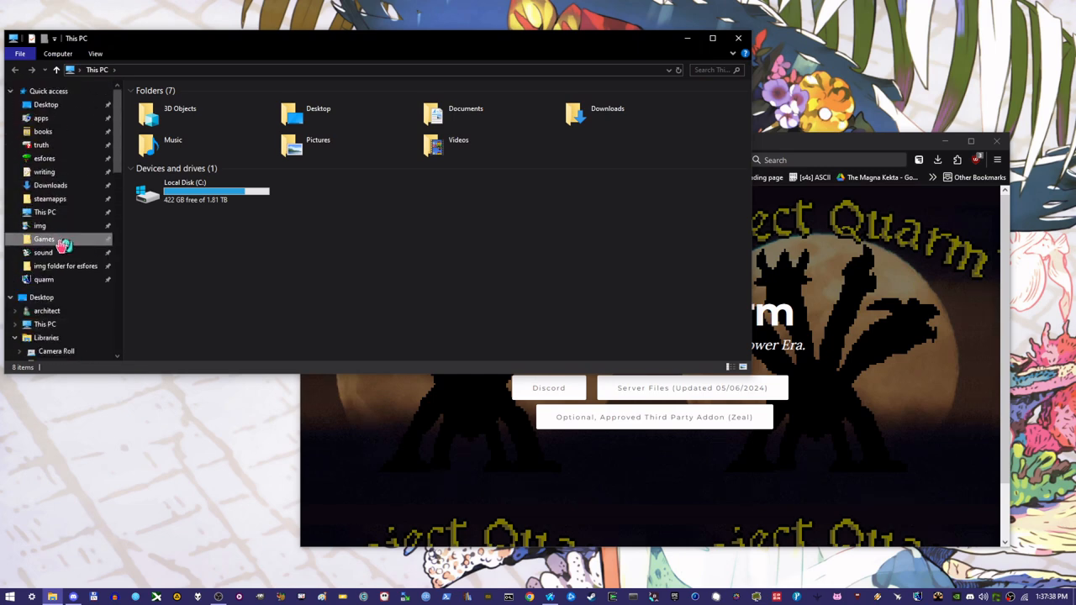
double_click(44, 239)
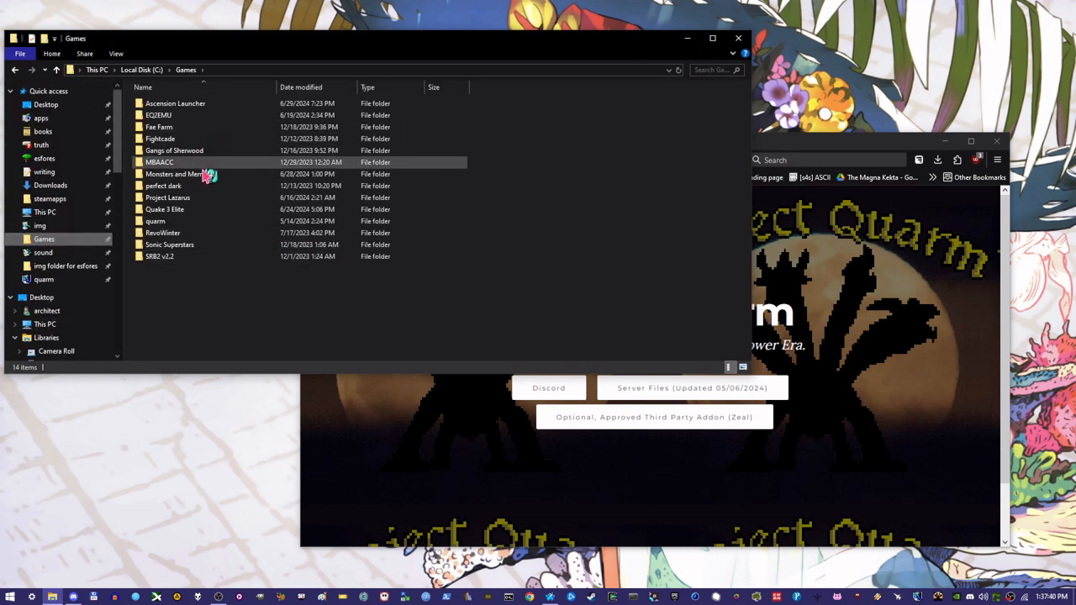
double_click(154, 221)
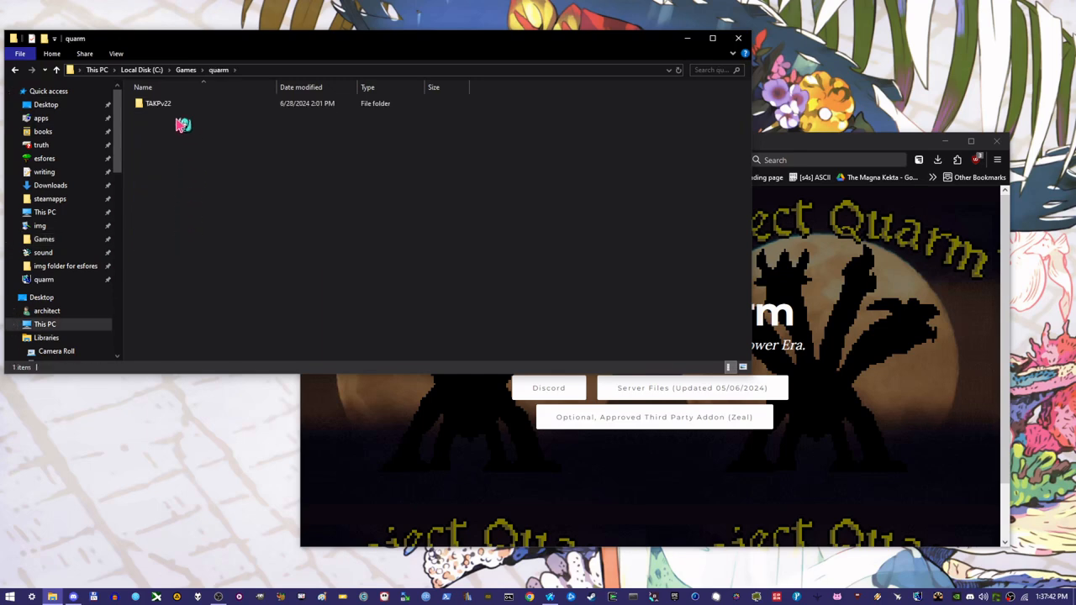
left_click(158, 102)
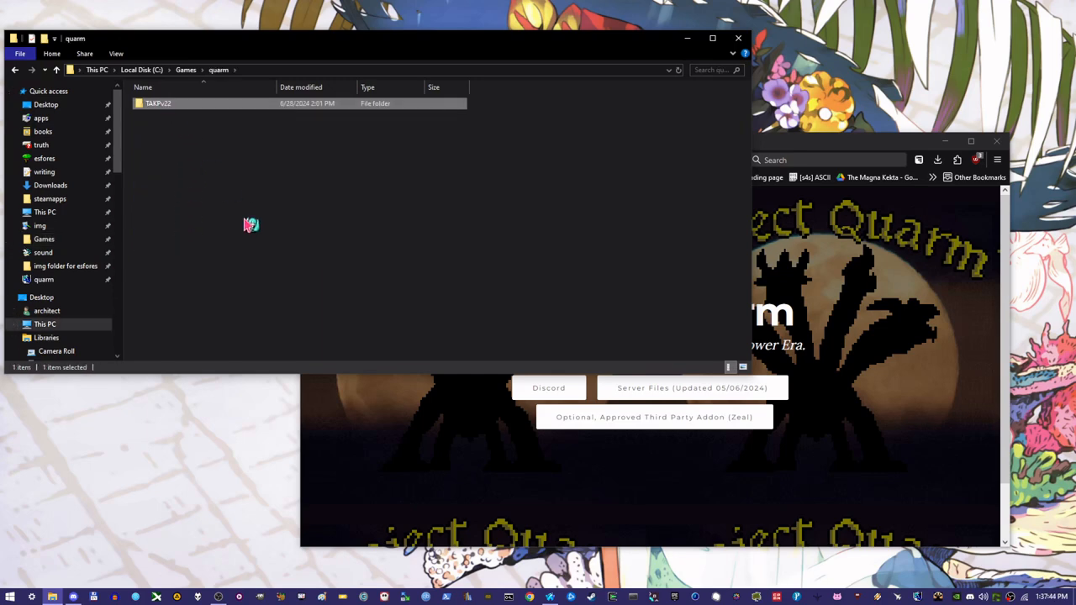
mouse_move(930, 351)
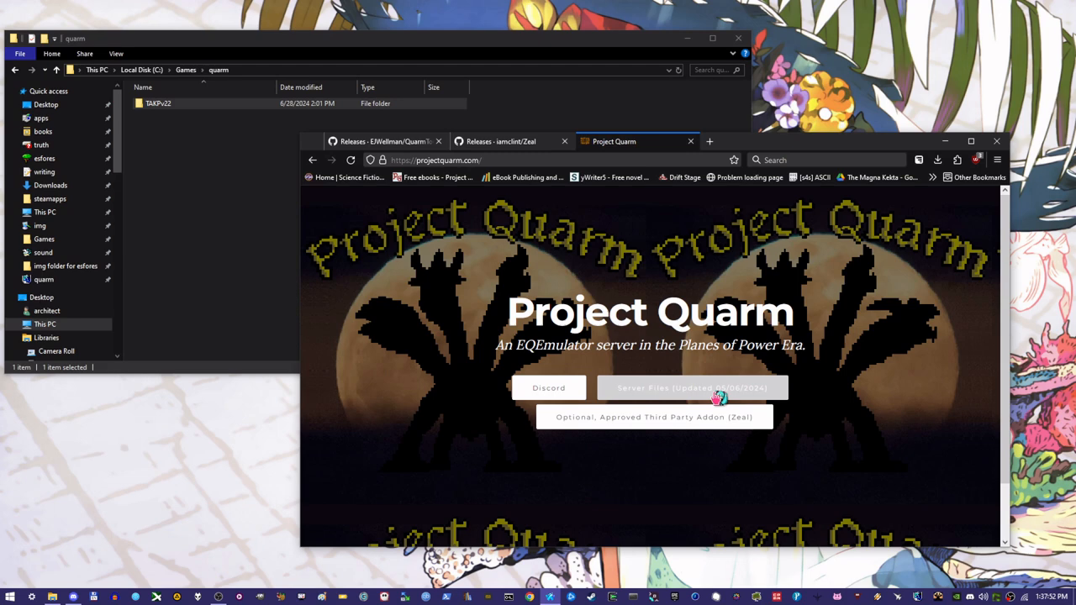
Switch Firefox to the 'Releases - iamclint/Zeal' GitHub tab
left_click(502, 141)
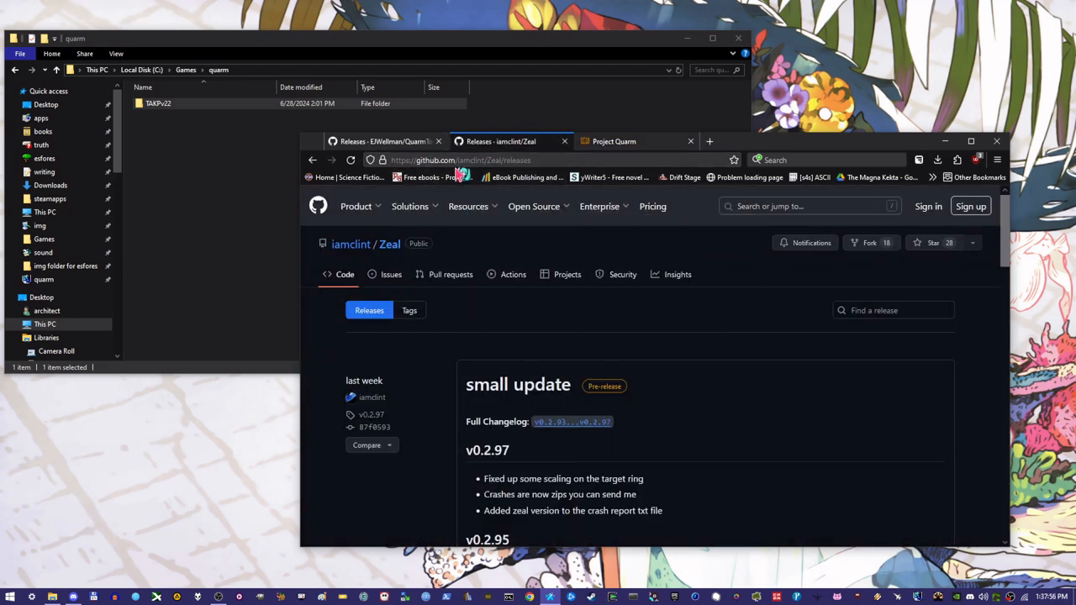
left_click(533, 206)
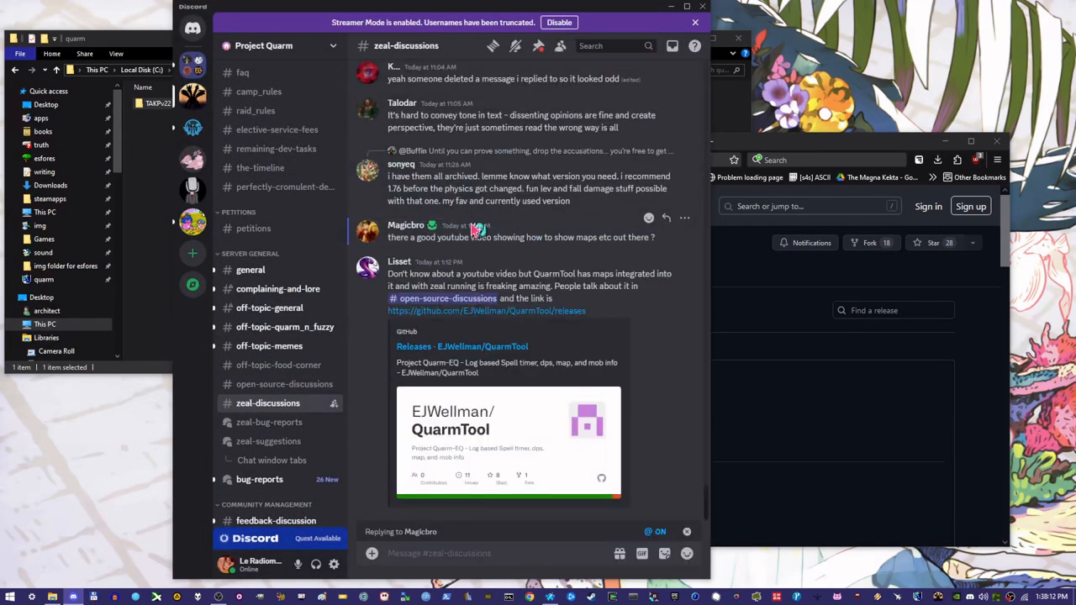
mouse_move(578, 375)
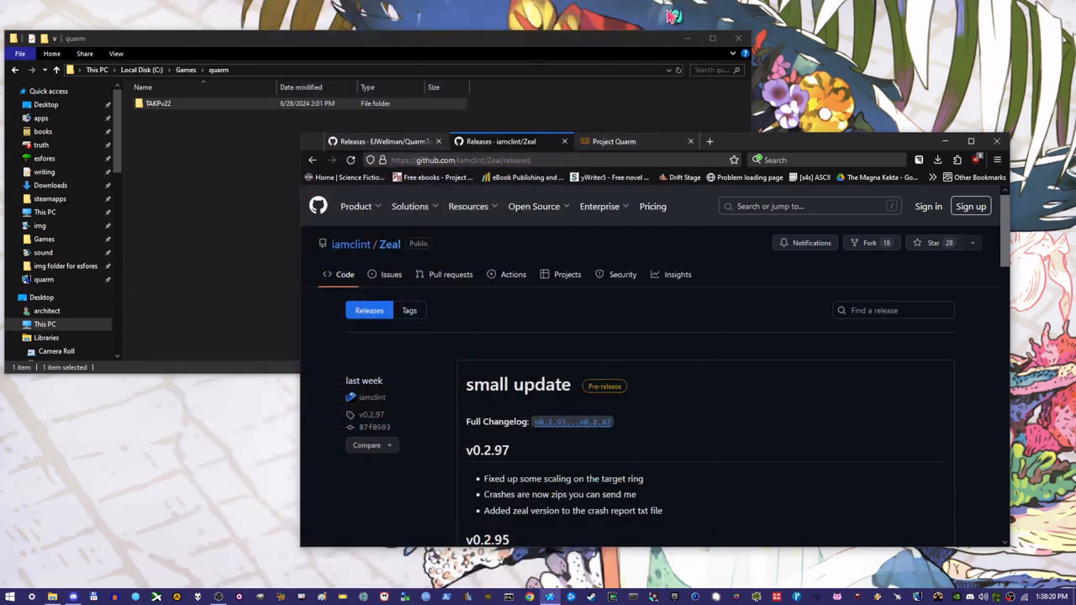
mouse_move(653, 393)
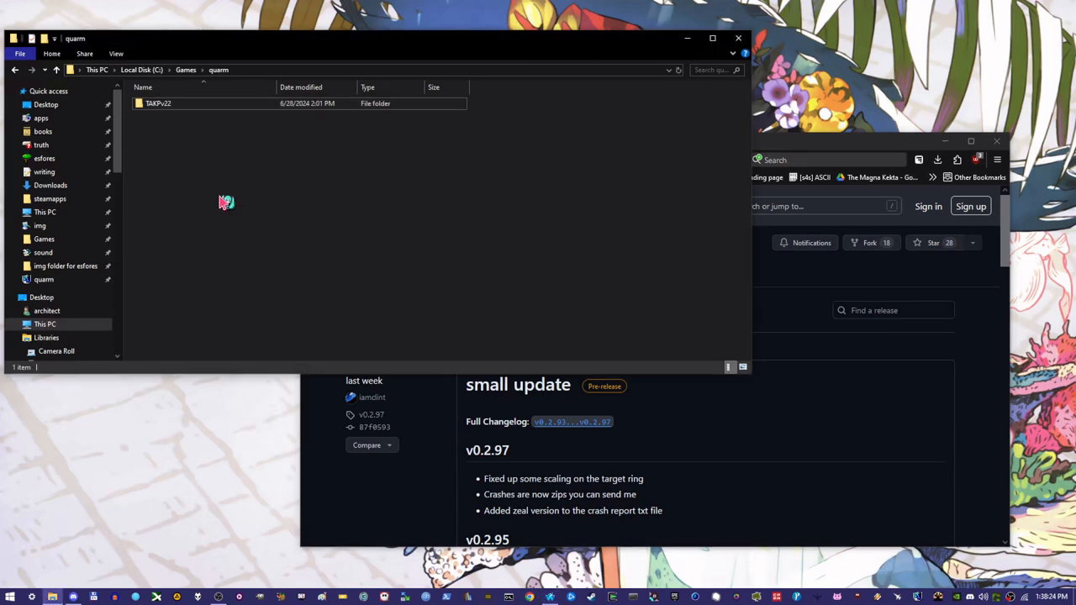
Open TAKPv22 and scroll to eqgame, then show the QuarmTool releases tab in Firefox
double_click(158, 103)
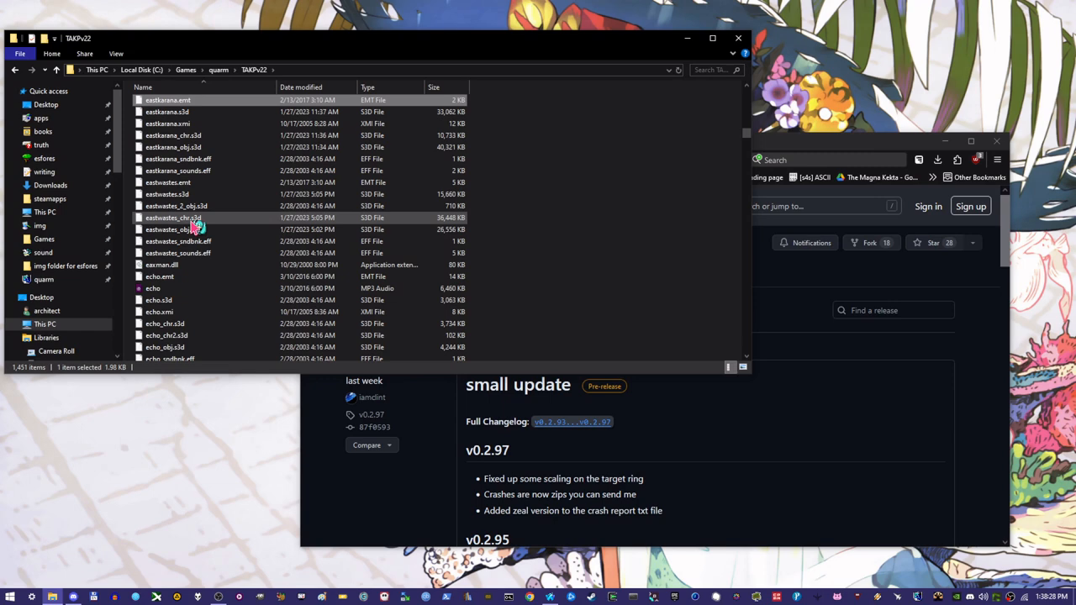
scroll("down", 3)
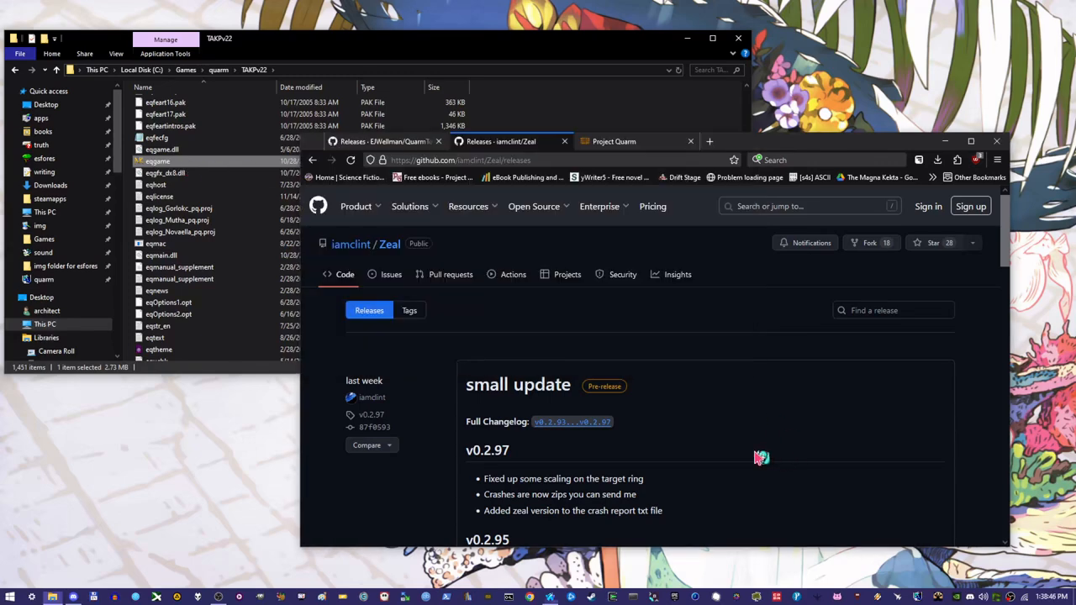
left_click(382, 141)
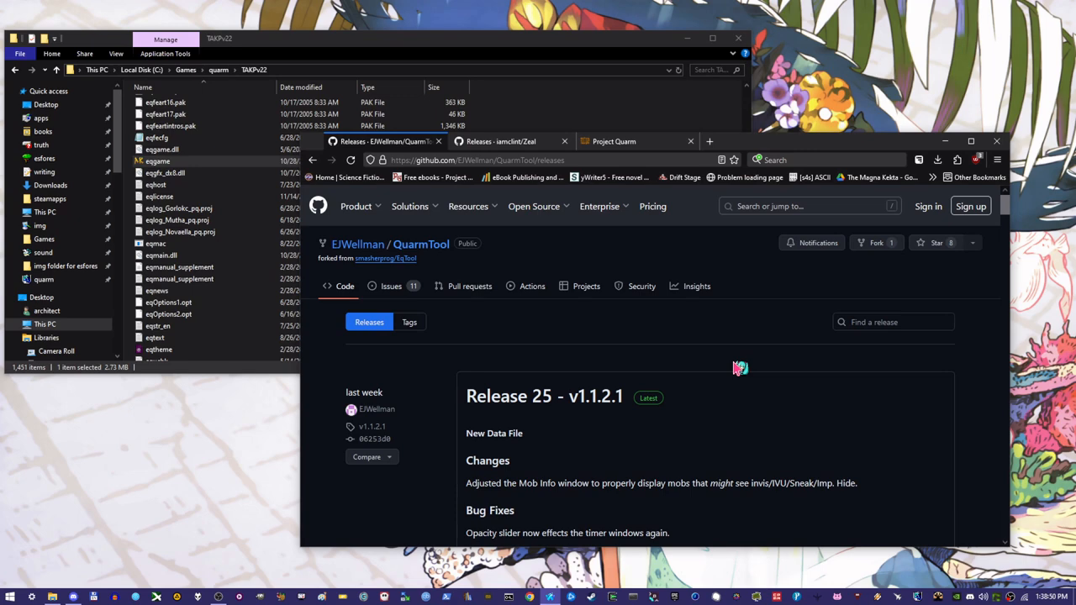
left_click(534, 206)
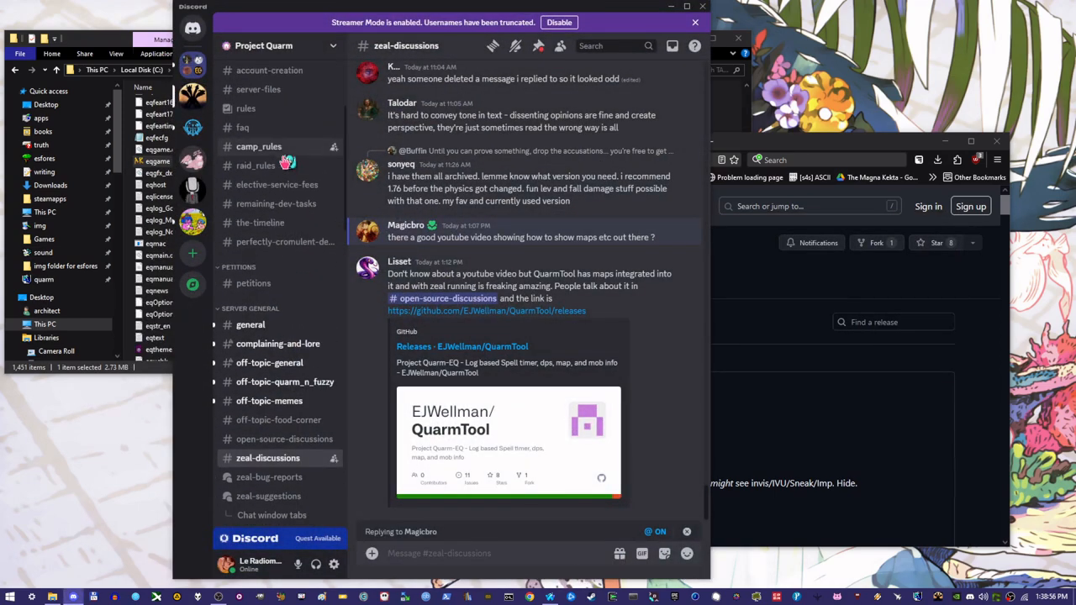
Scroll the Project Quarm channel list down to zeal-discussions
scroll("down", 3)
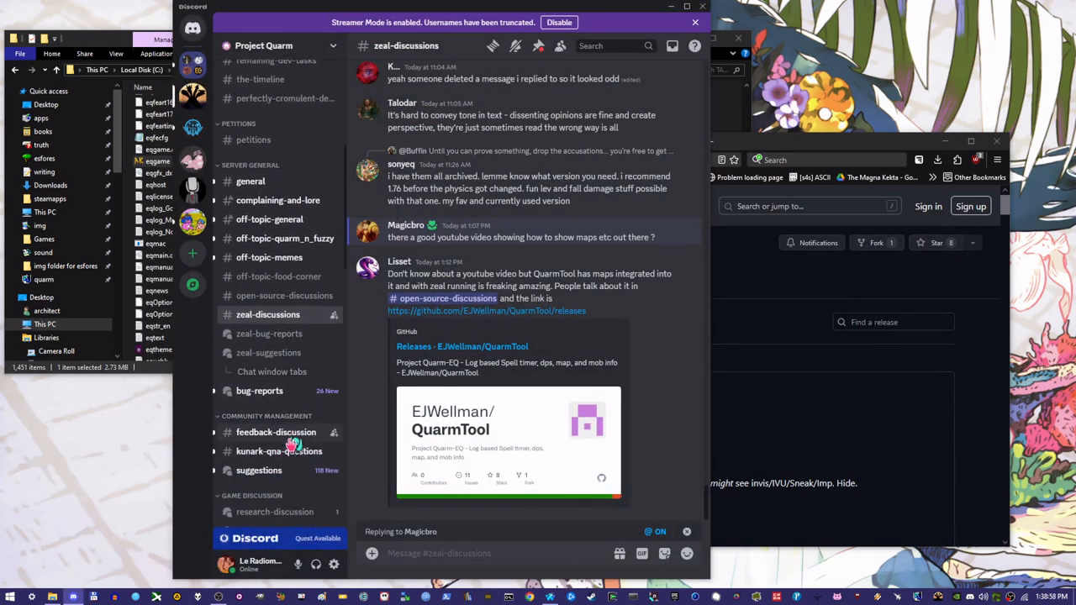
scroll("down", 3)
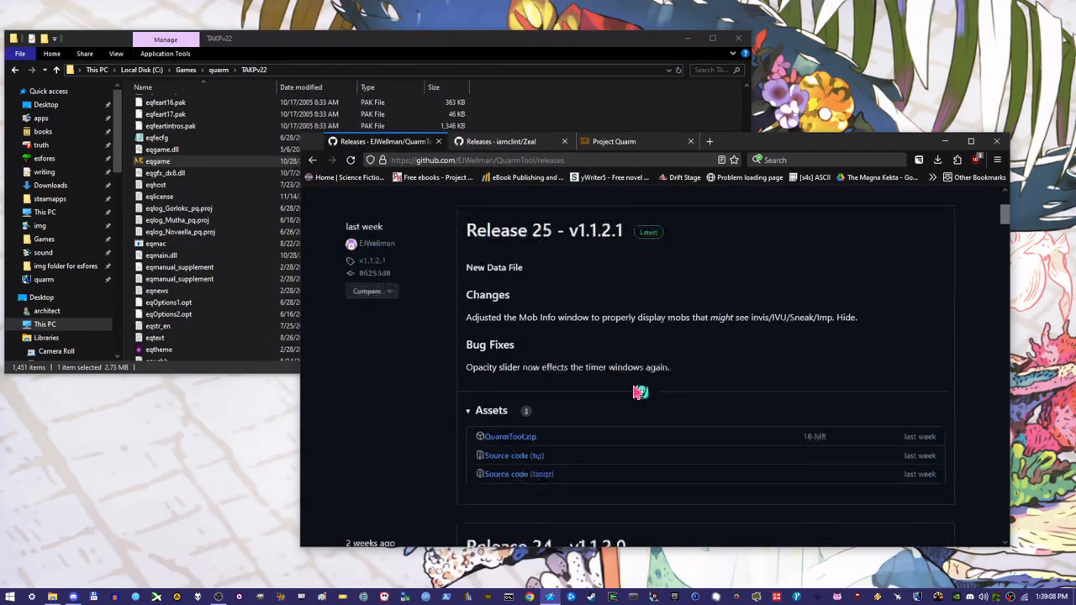
Scroll the QuarmTool releases page down to Release 24 - v1.1.2.0
scroll("down", 3)
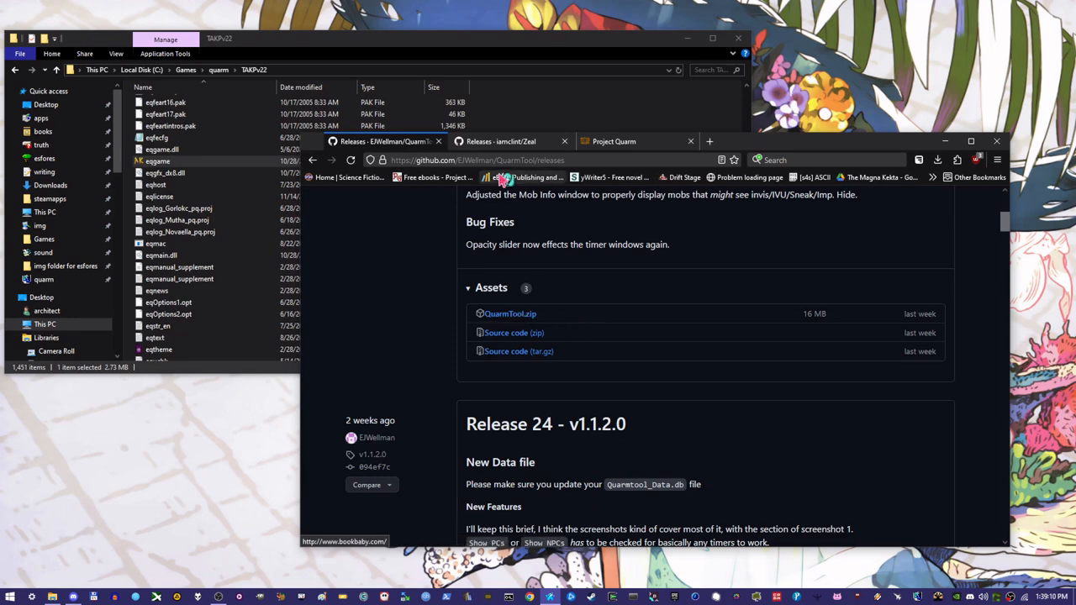
left_click(43, 279)
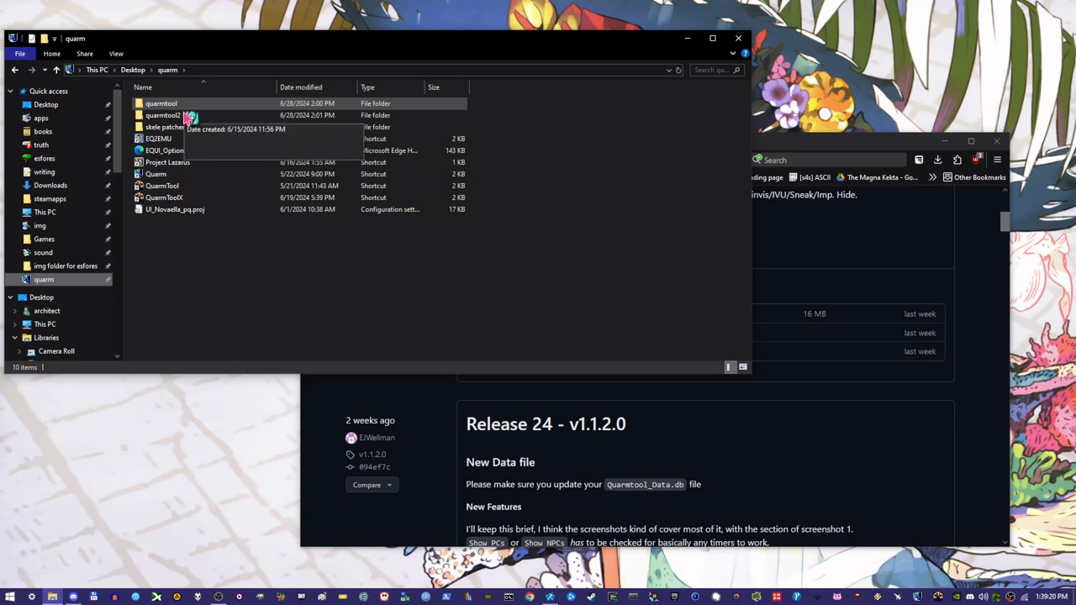
Open quarmtool2, select QuarmTool.exe, and minimize the Explorer window
double_click(162, 116)
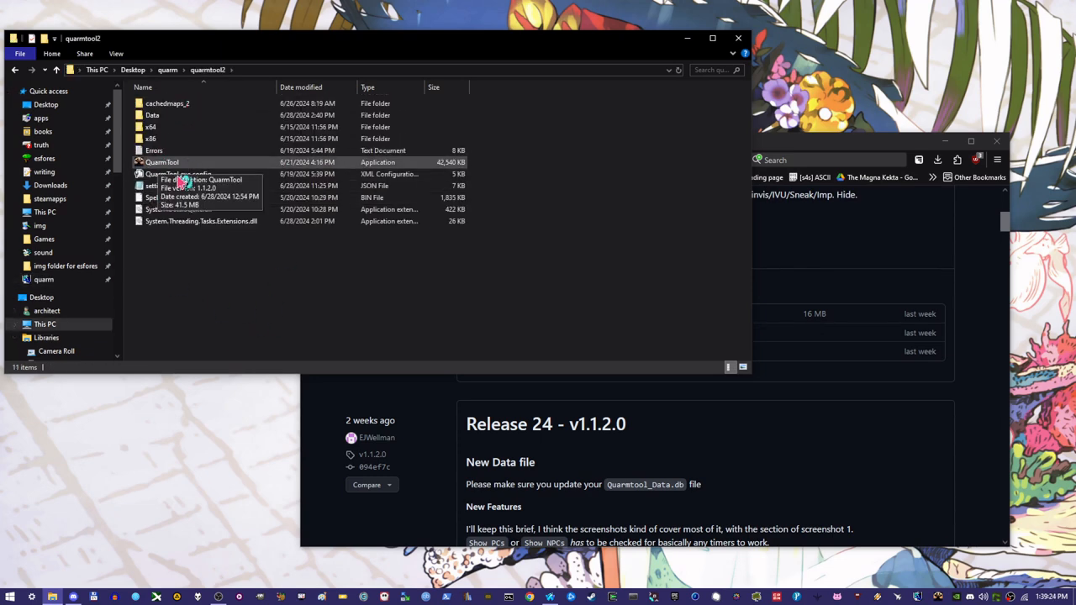
mouse_move(269, 307)
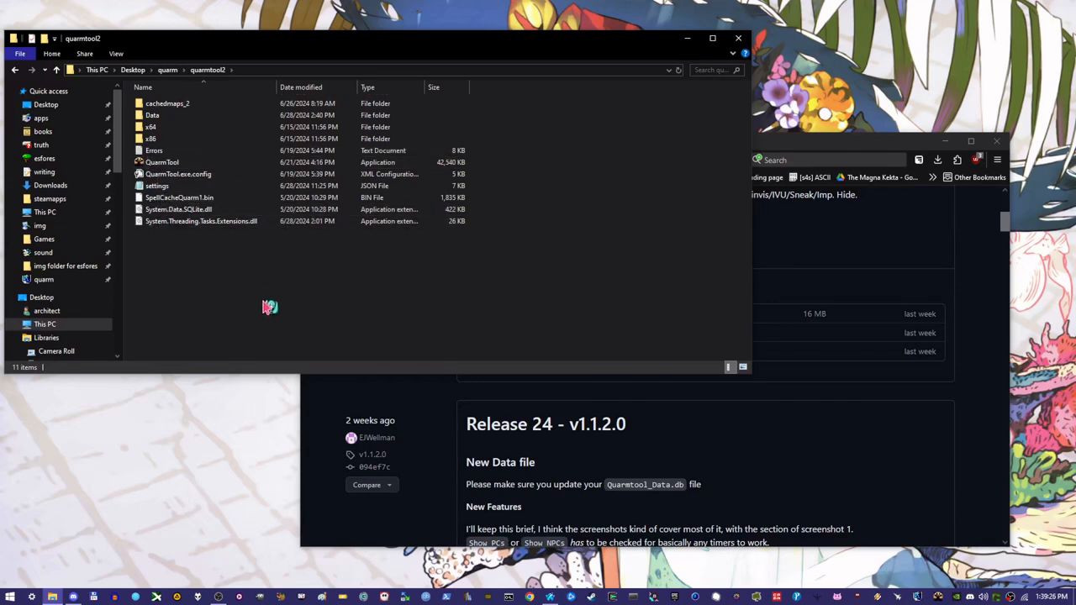
mouse_move(195, 155)
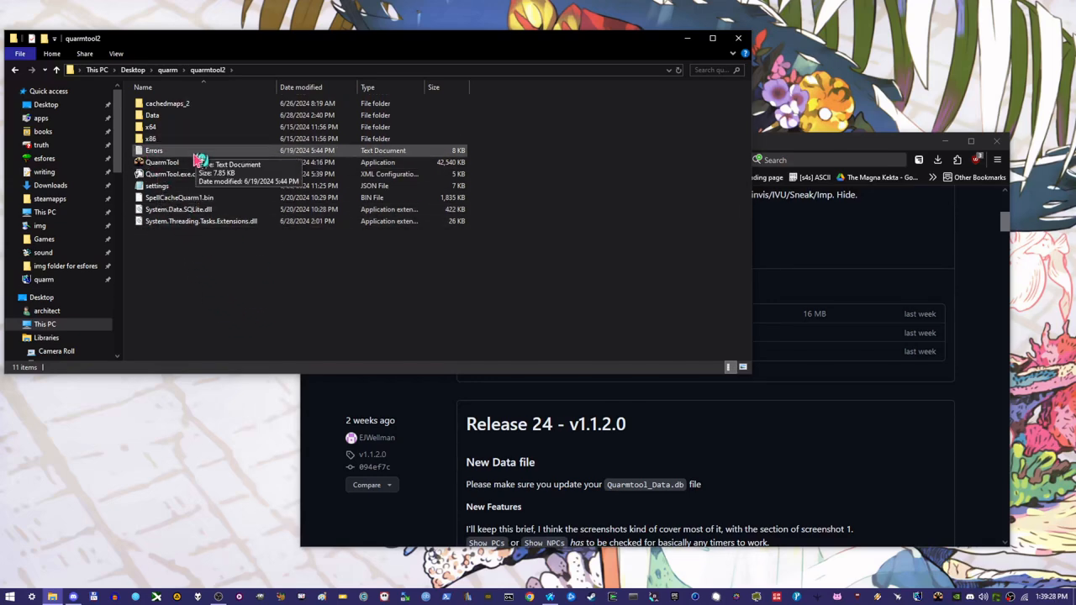
left_click(162, 162)
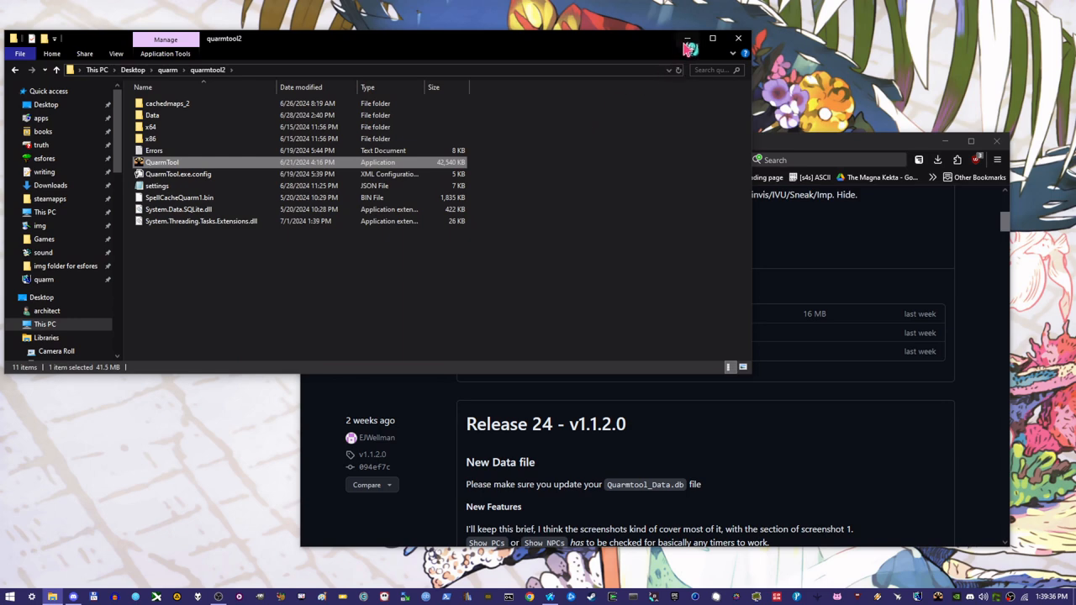
left_click(687, 38)
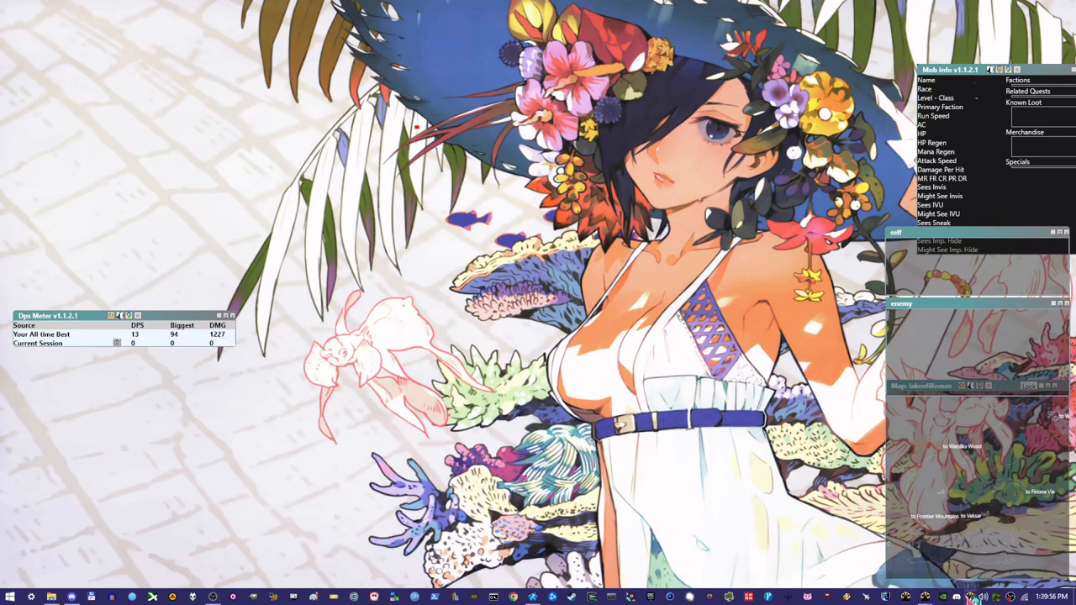
Open QuarmTool Settings from the tray icon, view the Map tab, then General
right_click(973, 597)
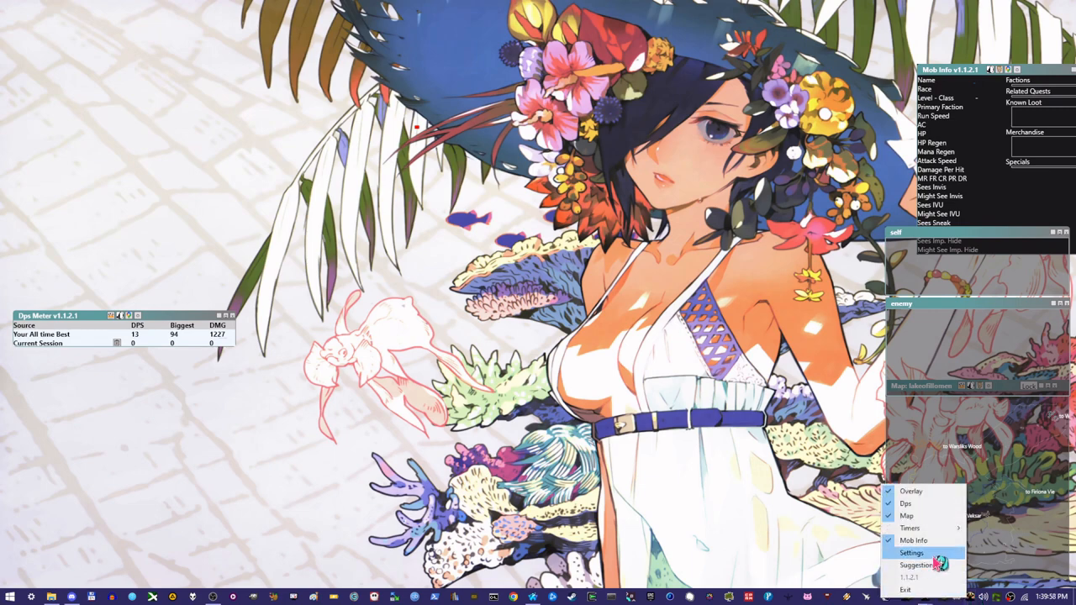
left_click(911, 552)
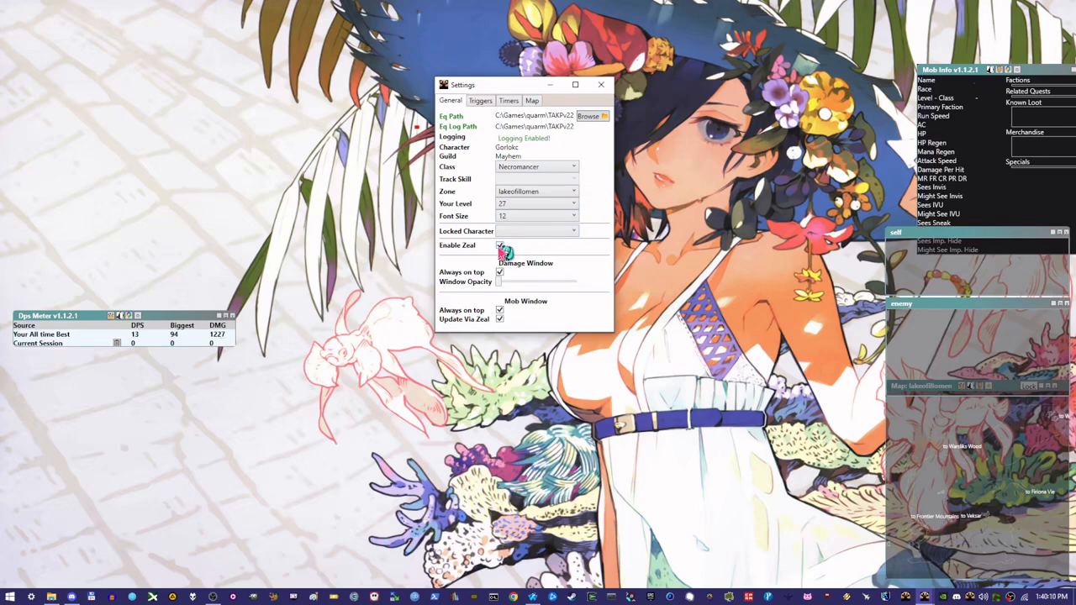
left_click(531, 100)
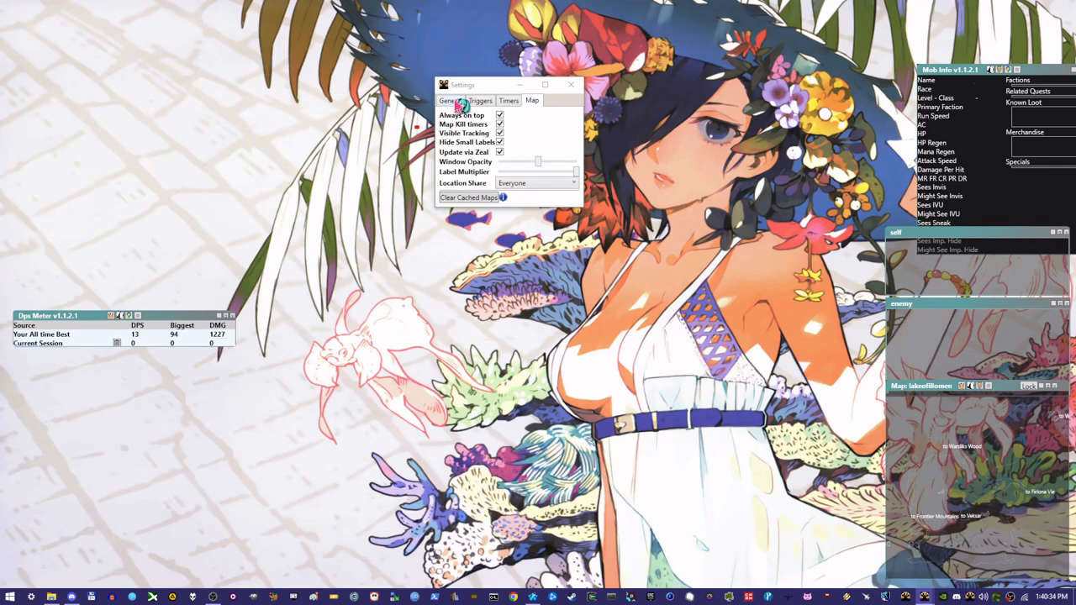
left_click(450, 100)
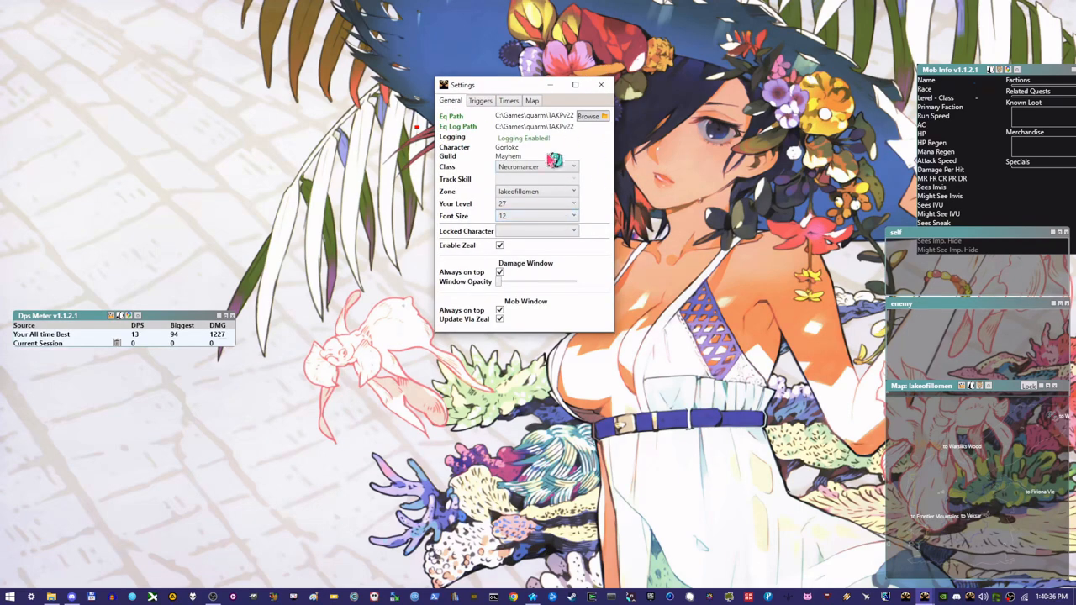
mouse_move(626, 235)
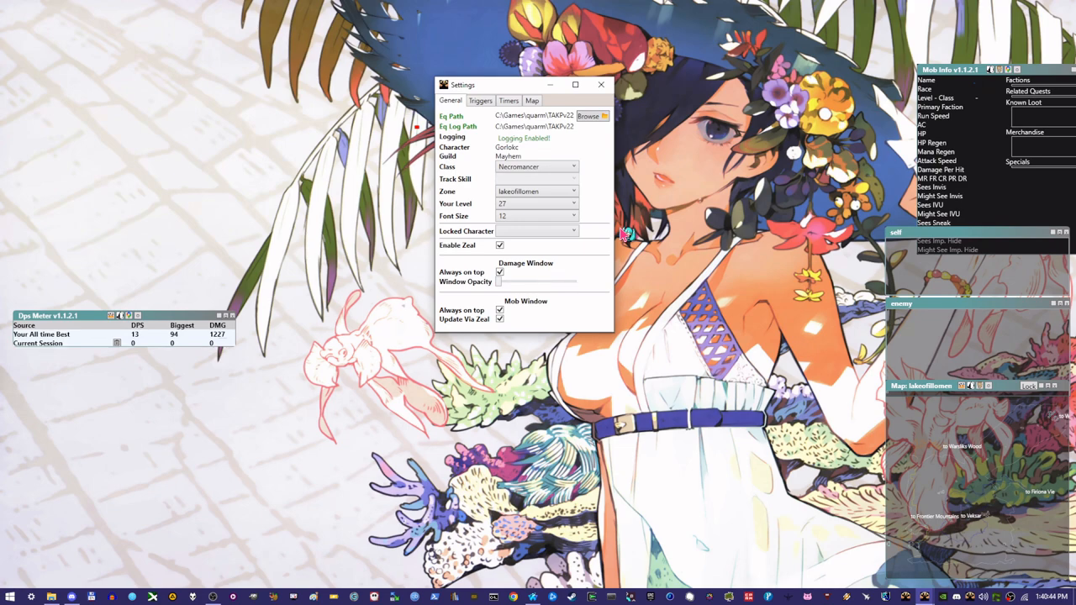
mouse_move(607, 214)
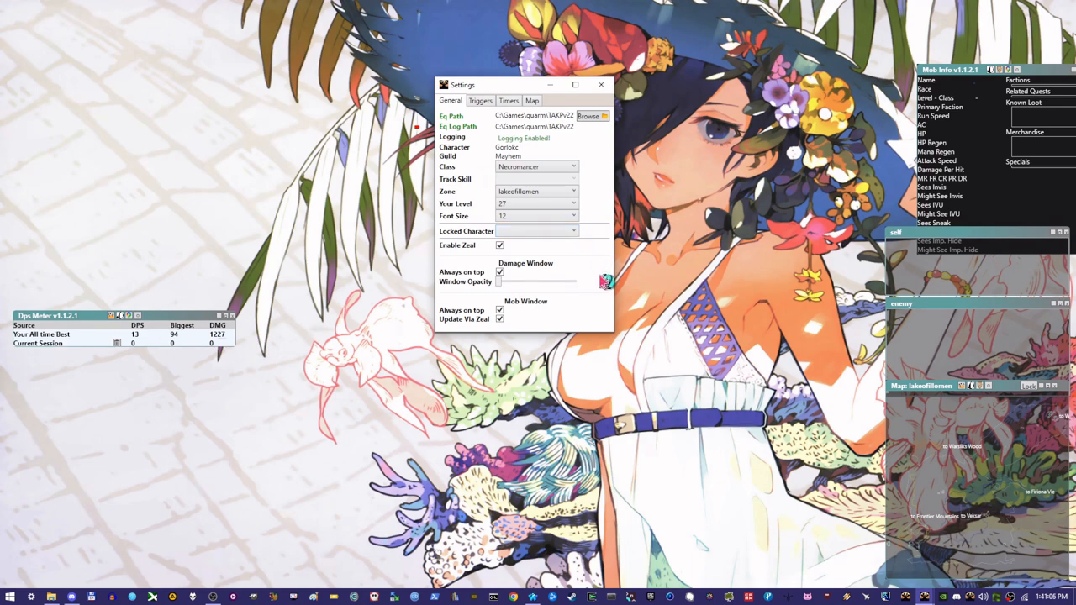
mouse_move(197, 321)
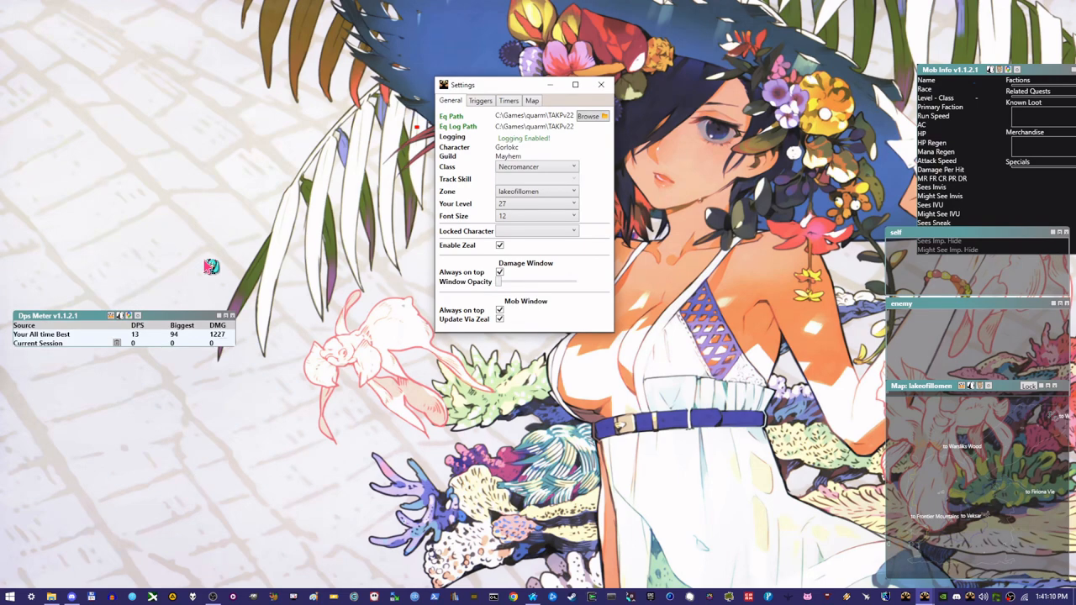
mouse_move(207, 353)
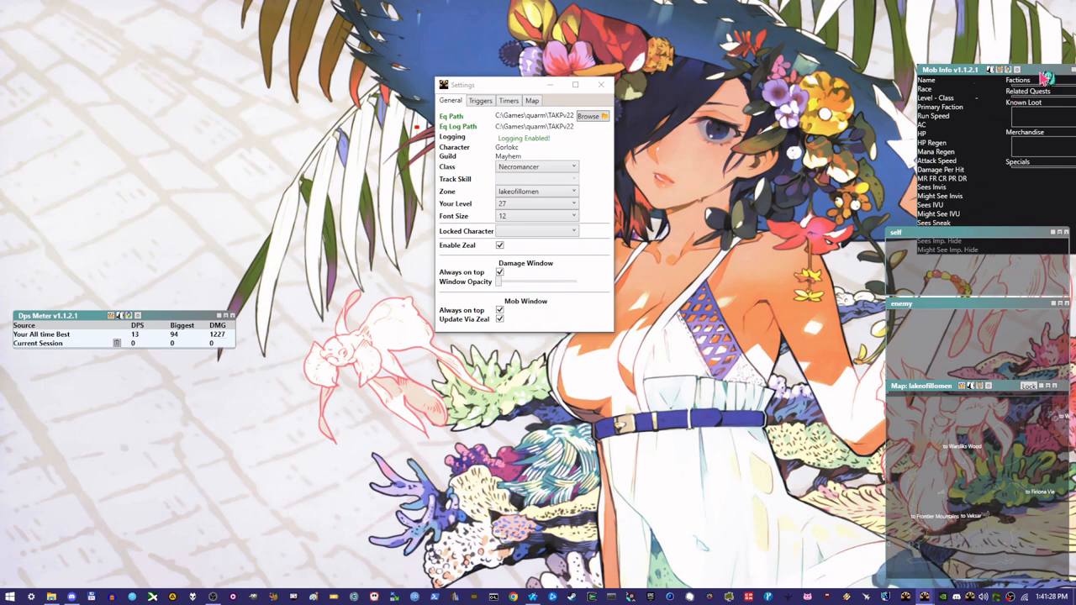
Drag the Mob Info overlay from the right edge to the screen centre
left_click_drag(958, 69, 244, 335)
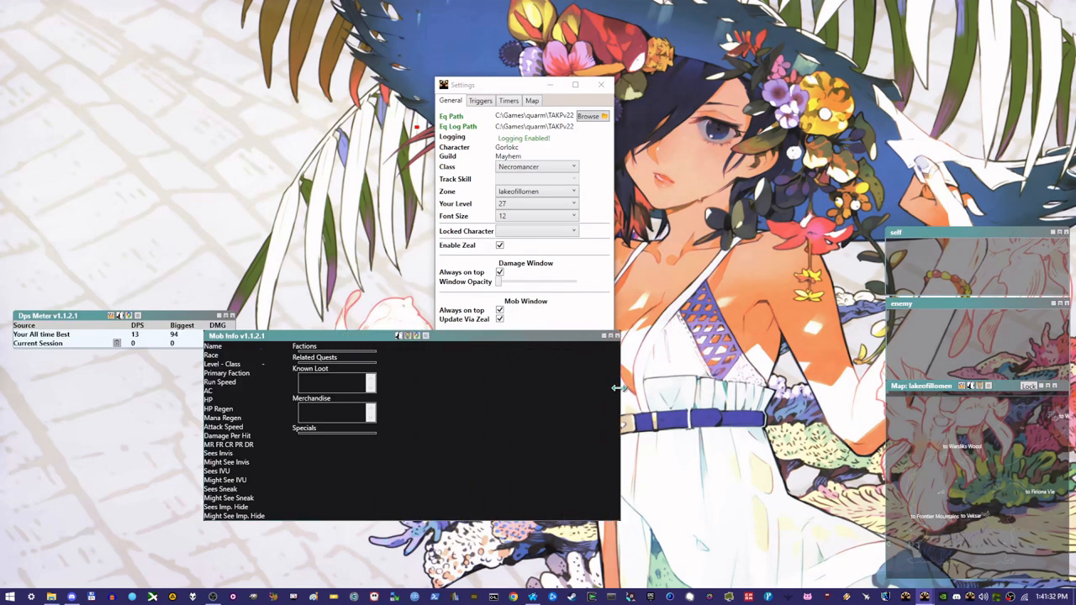
mouse_move(251, 441)
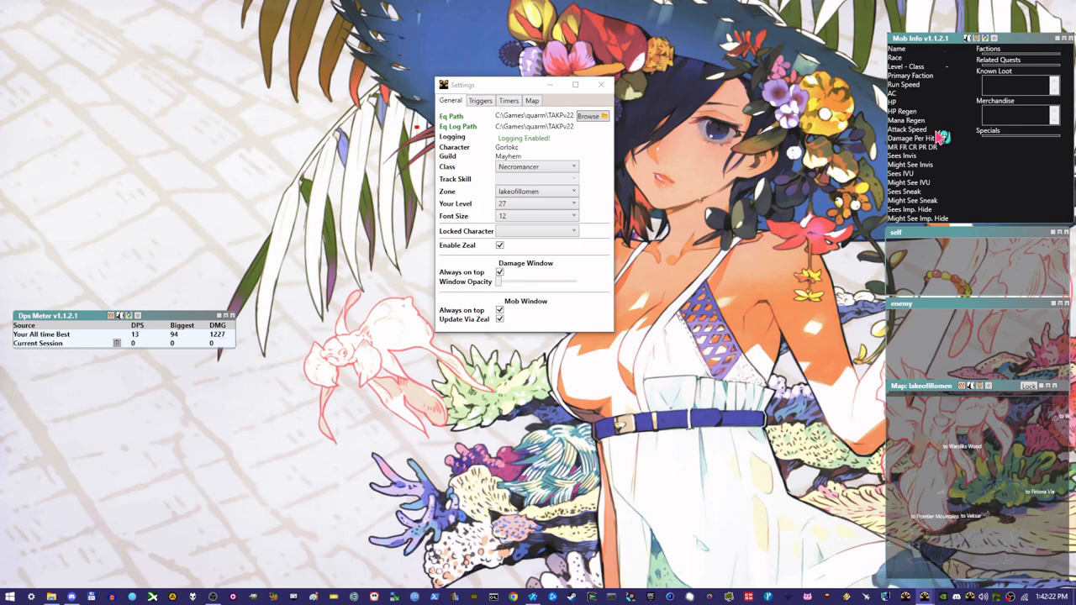
Review the Triggers tab presets and custom triggers, then view the Timers tab
left_click(480, 100)
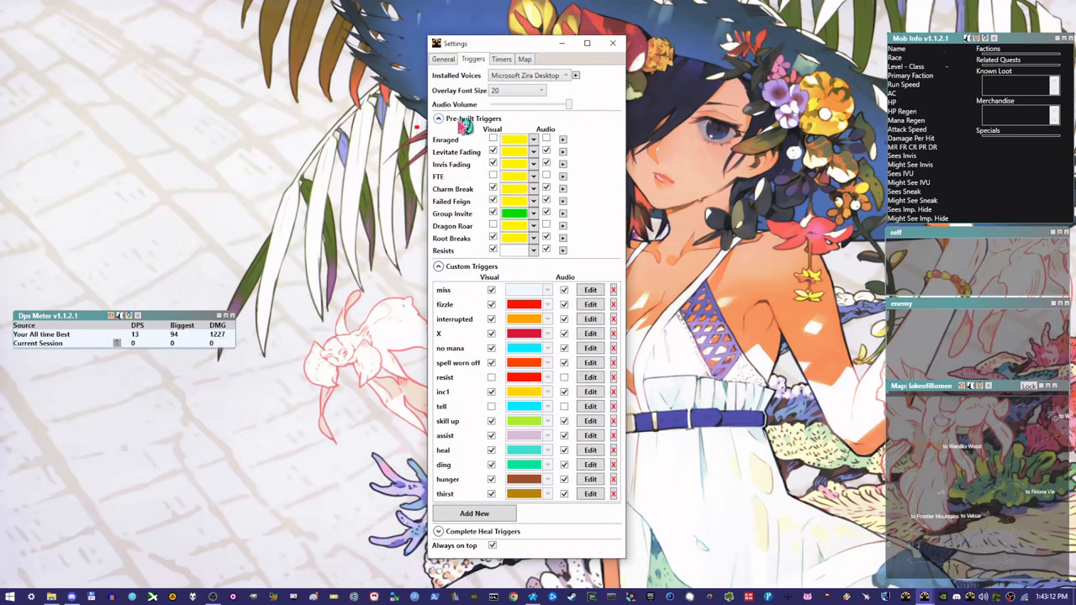
left_click(438, 118)
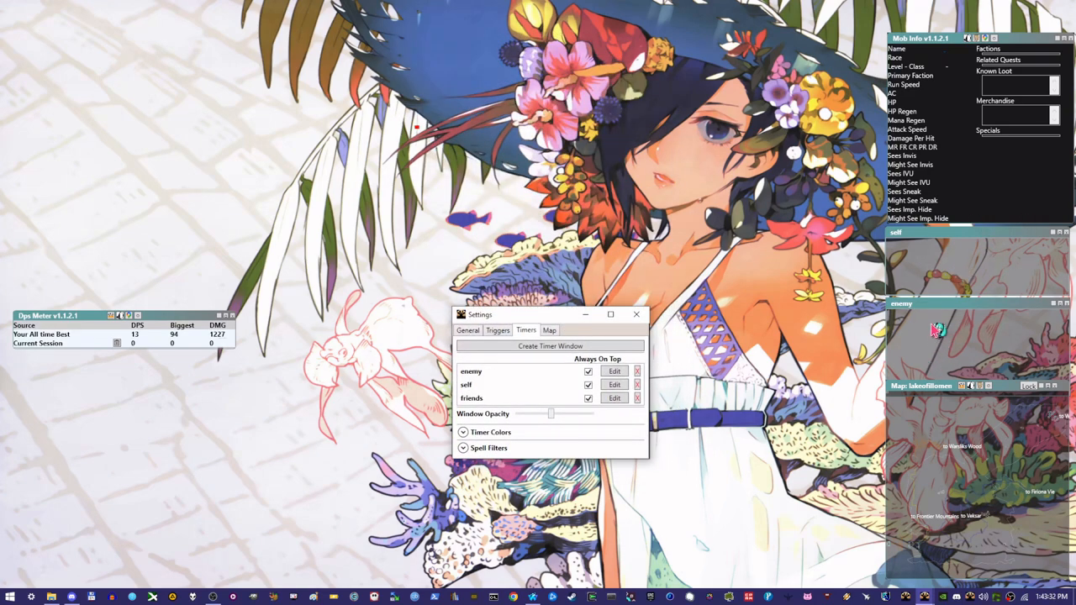
left_click_drag(550, 314, 509, 289)
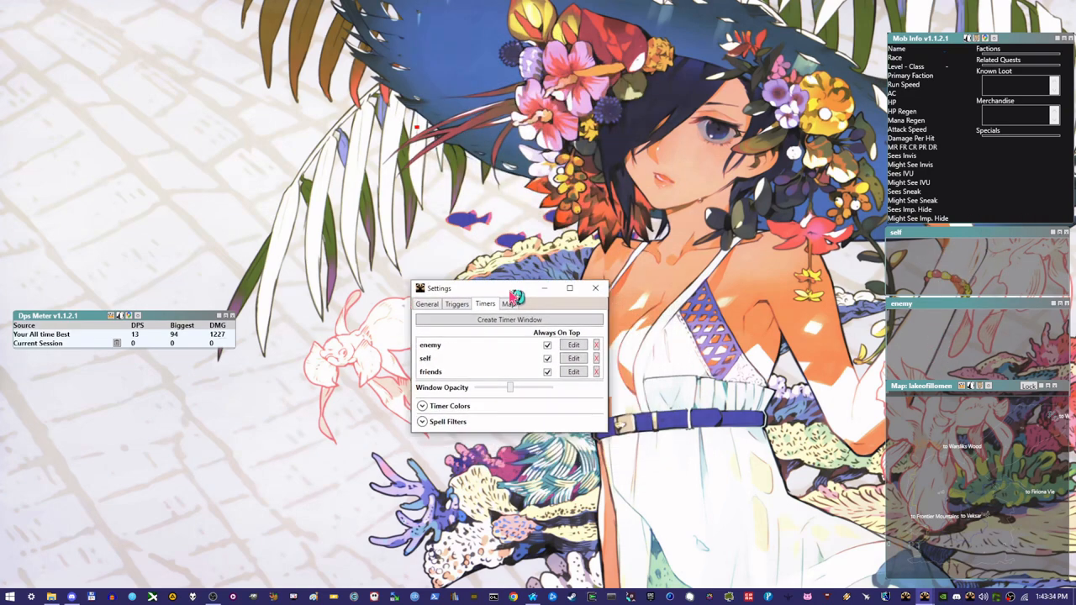
left_click_drag(508, 287, 469, 287)
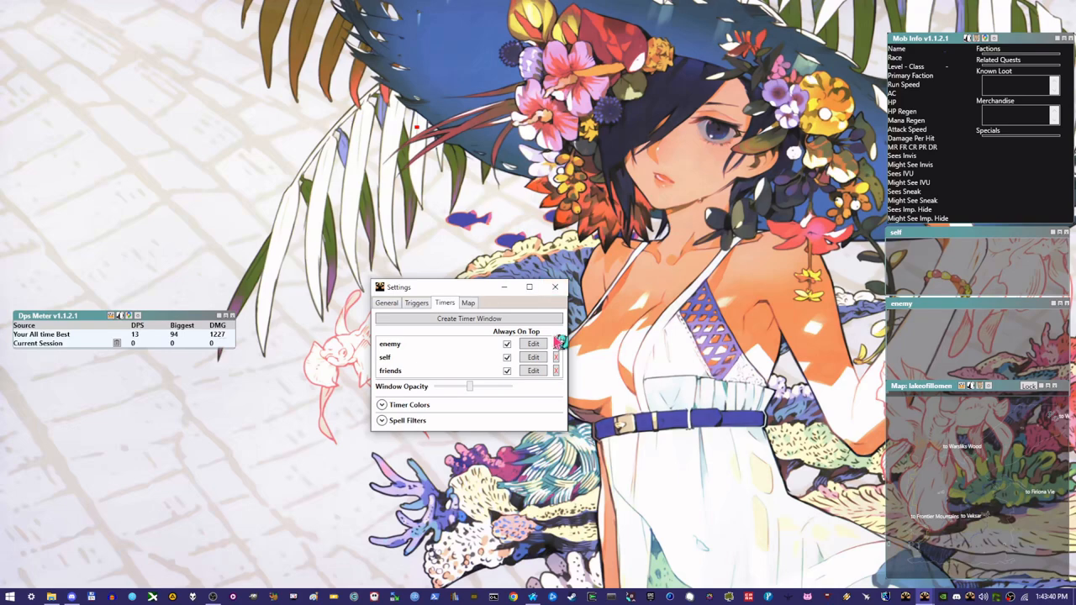
left_click(532, 343)
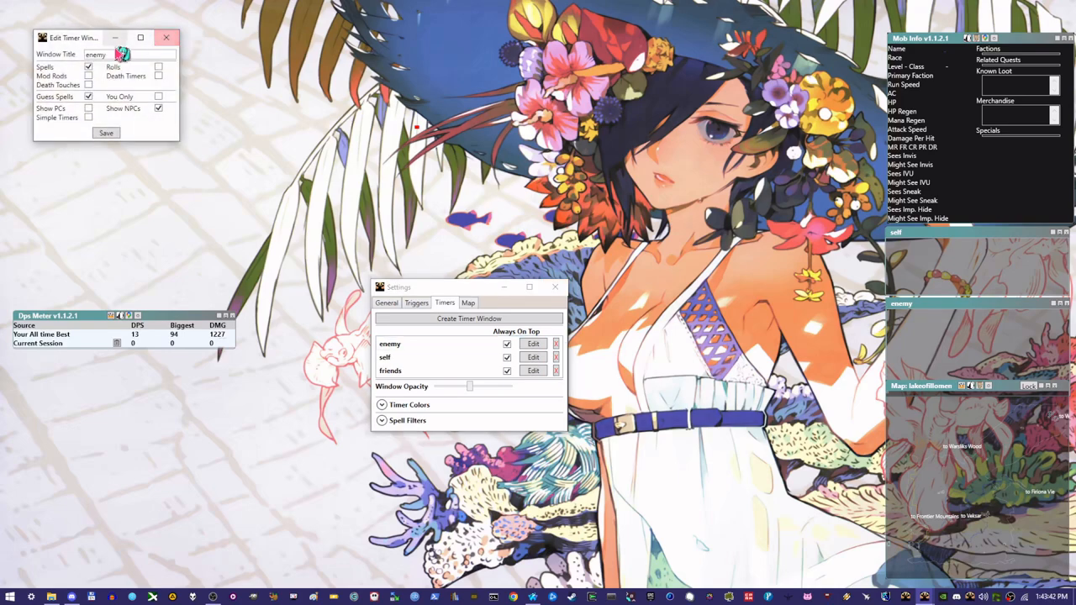
left_click_drag(76, 37, 130, 127)
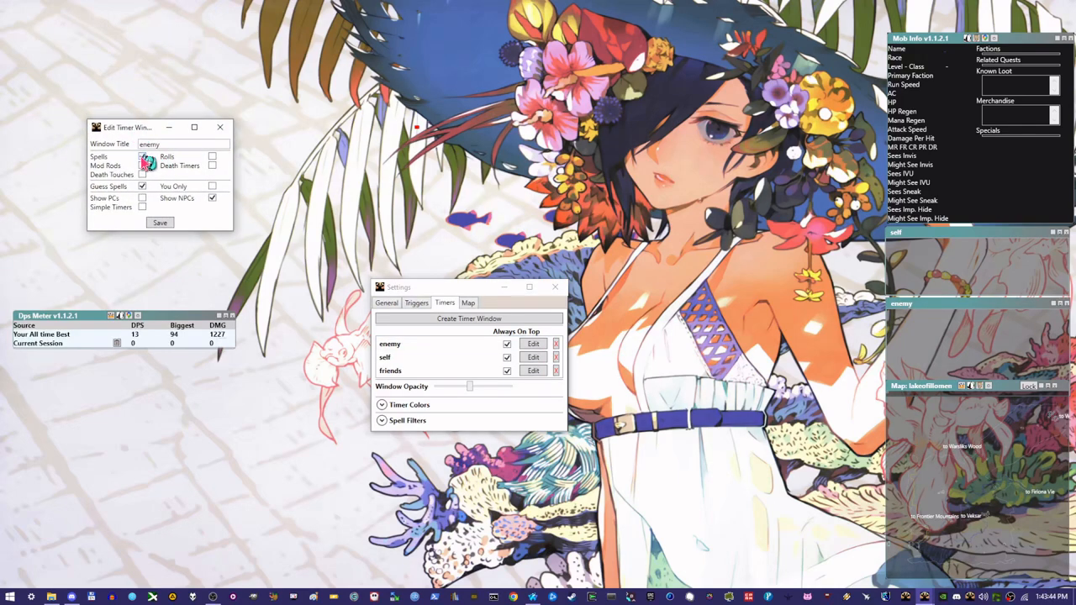
left_click(142, 156)
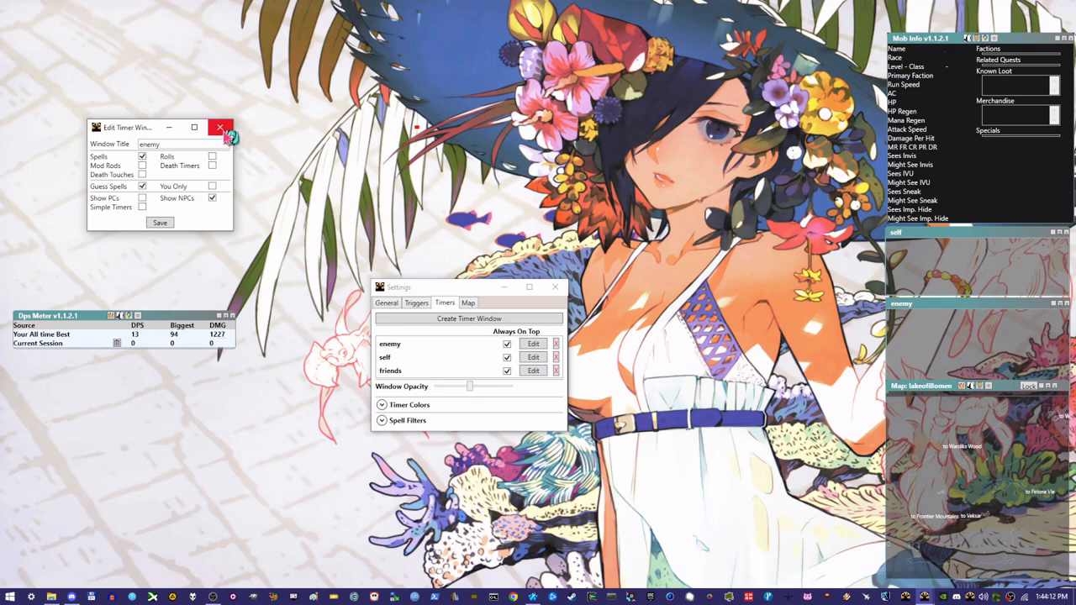
left_click(221, 128)
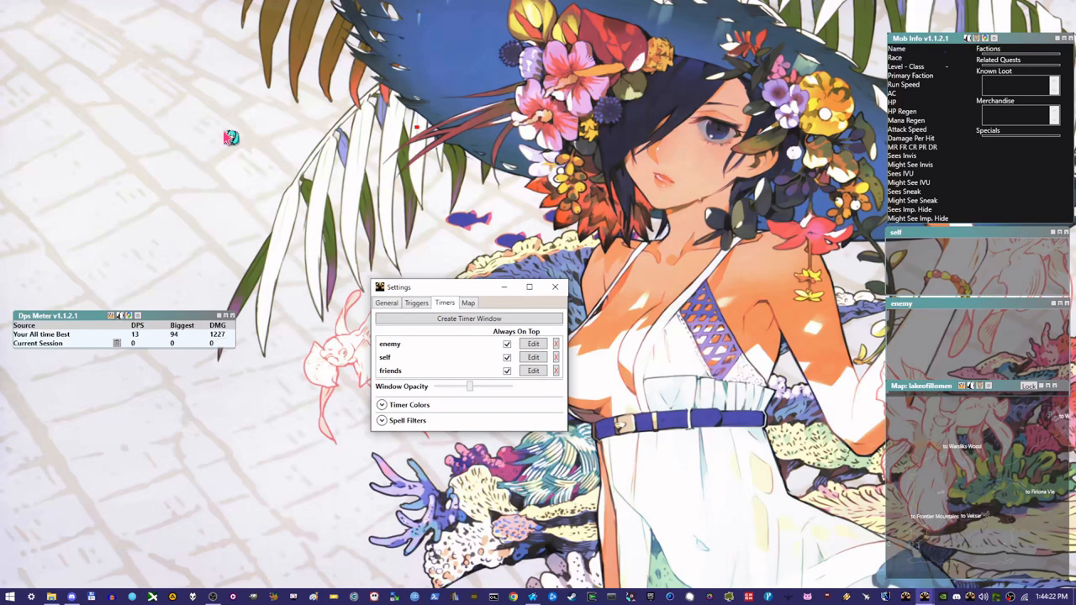
mouse_move(707, 281)
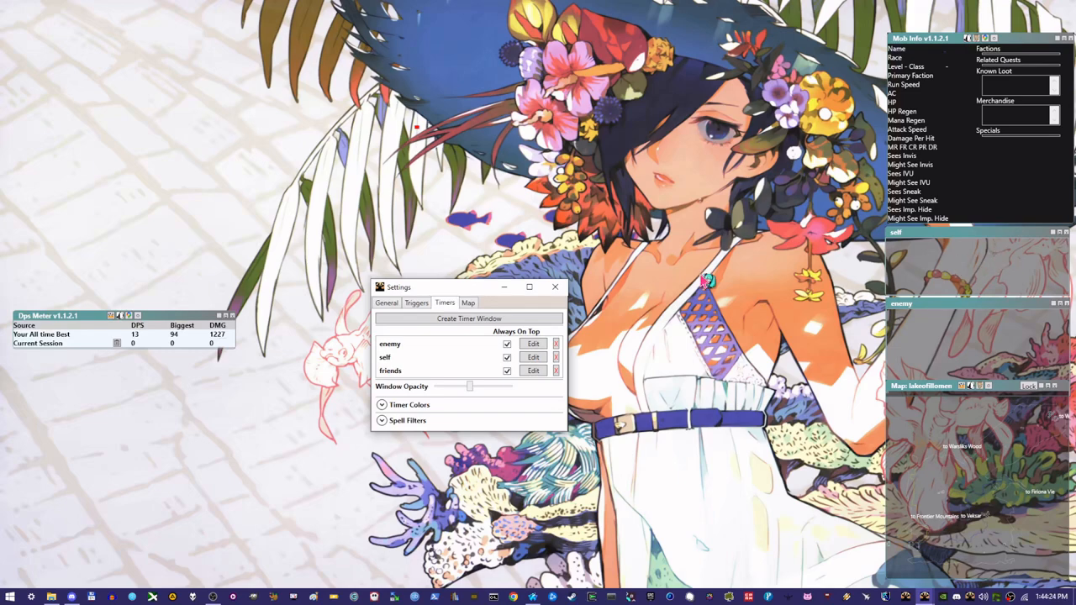
On the Map tab, enable Hide Small Labels and open the Location Share dropdown
left_click(467, 302)
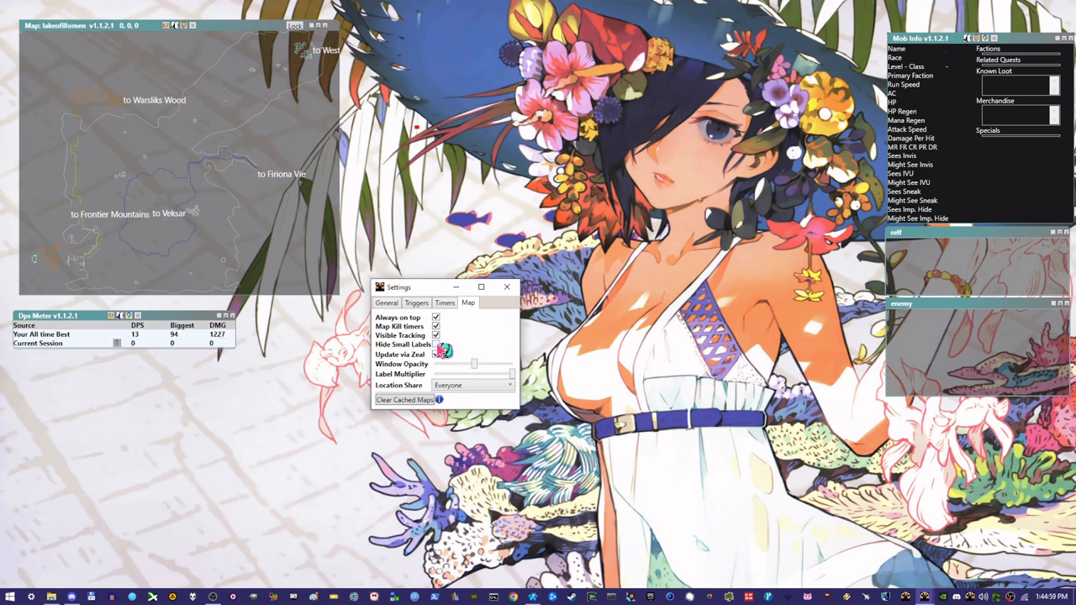
left_click(436, 345)
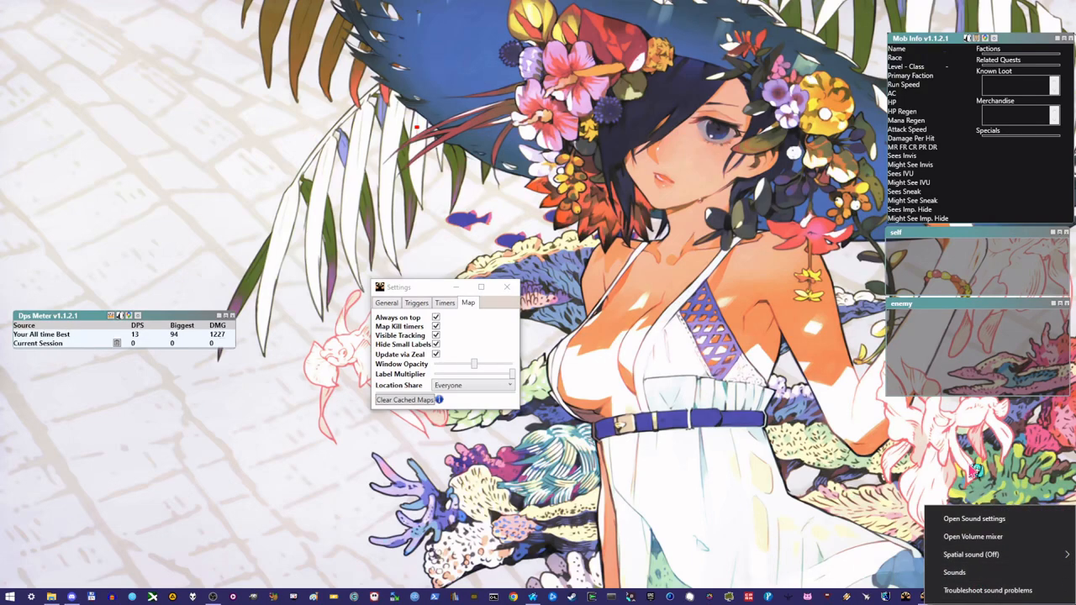
mouse_move(920, 483)
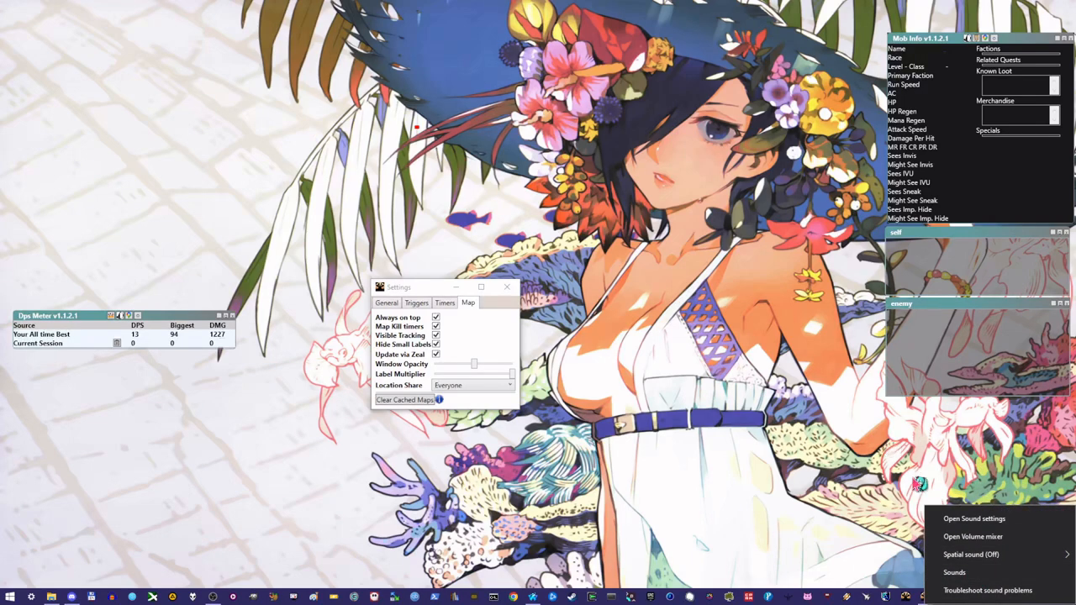
left_click(974, 518)
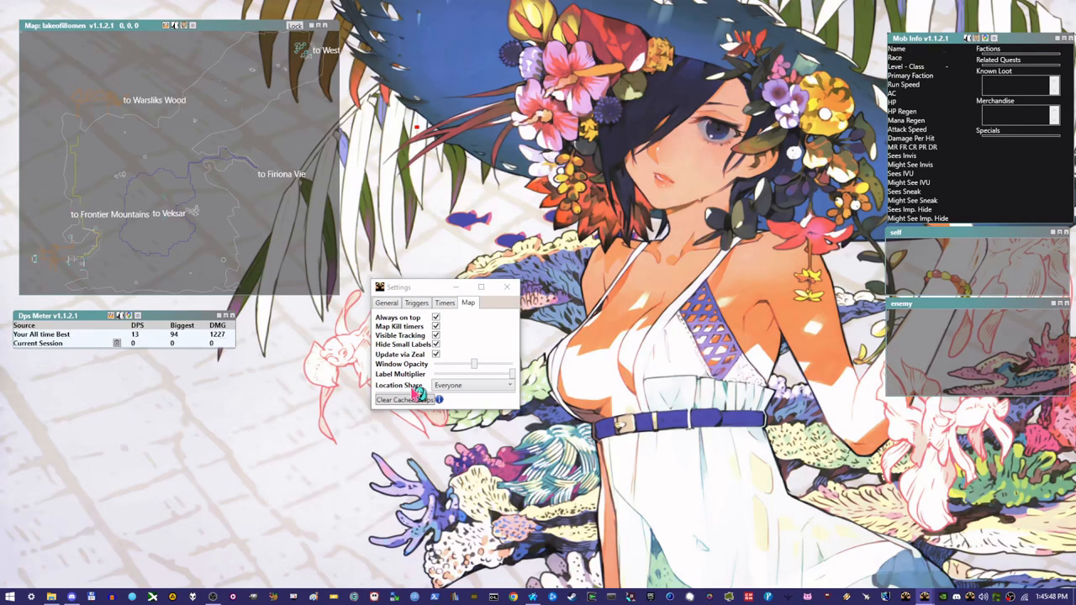
left_click(473, 384)
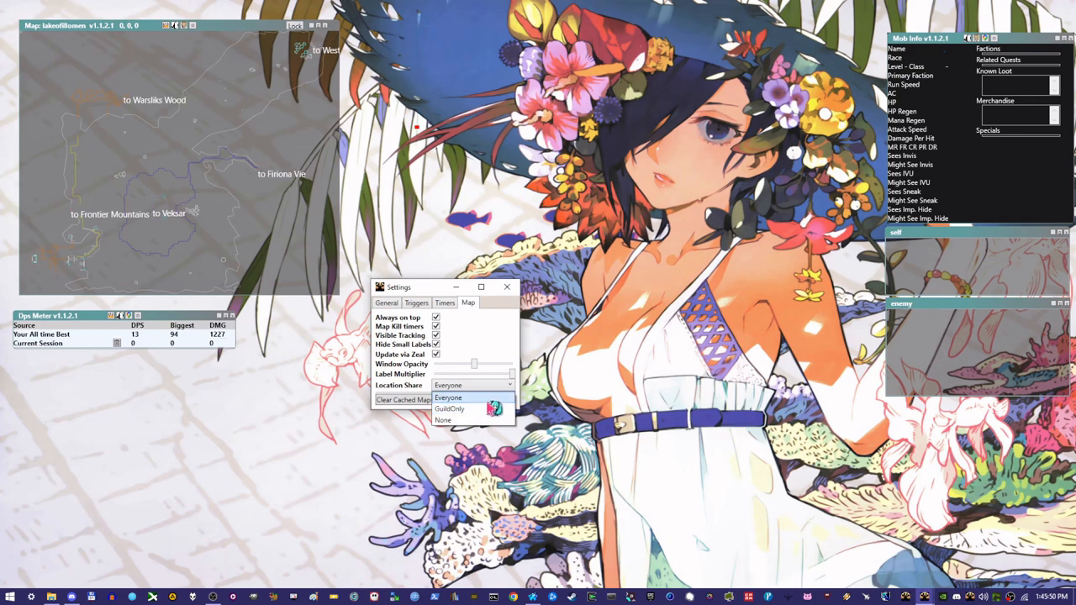
Keep QuarmTool's location sharing set to Everyone
left_click(448, 385)
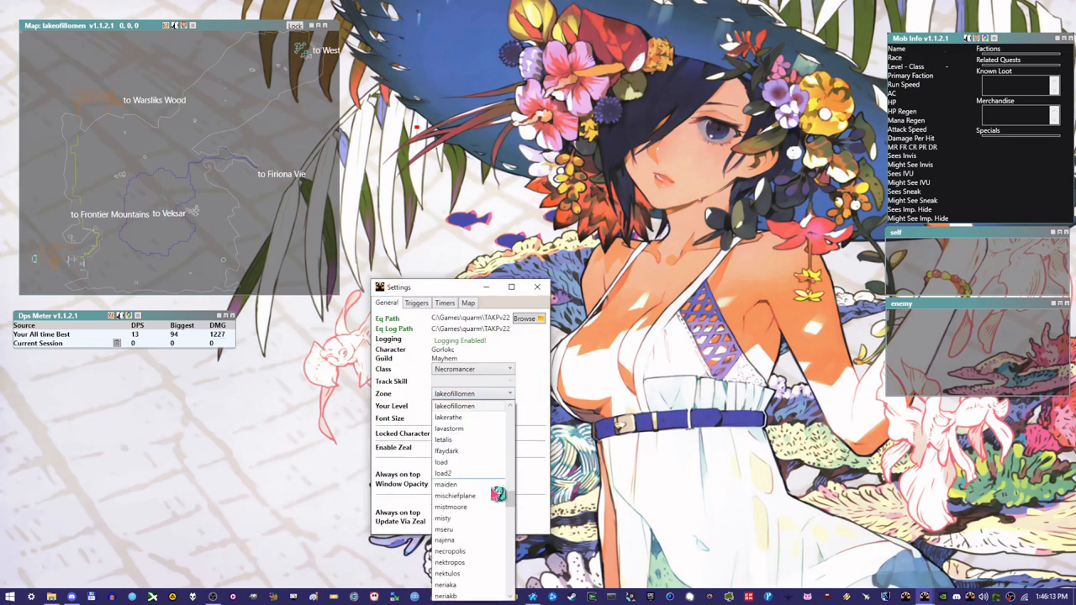
left_click(468, 303)
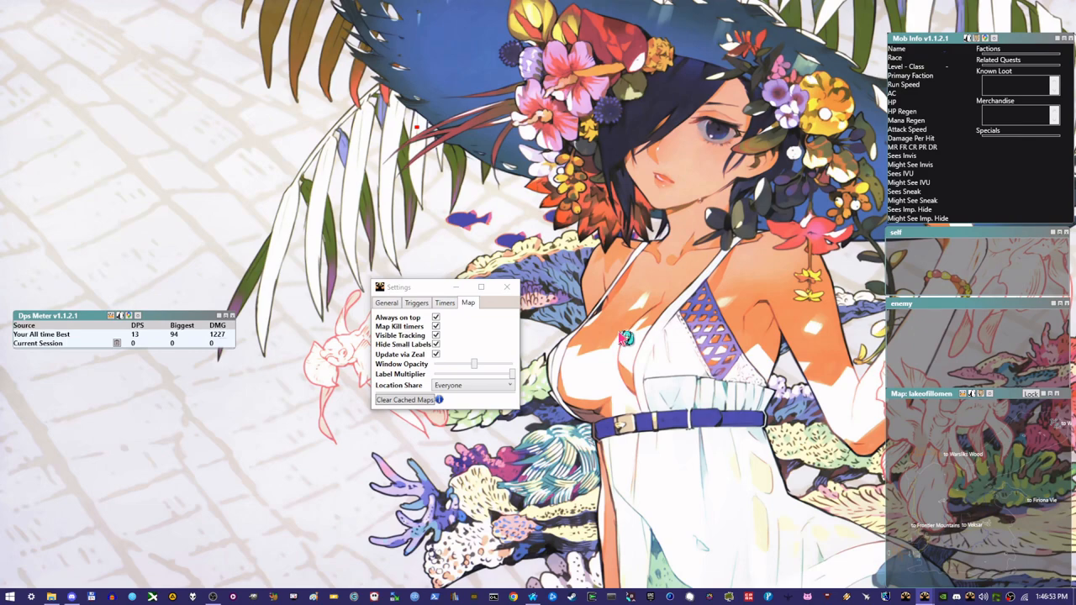
mouse_move(513, 268)
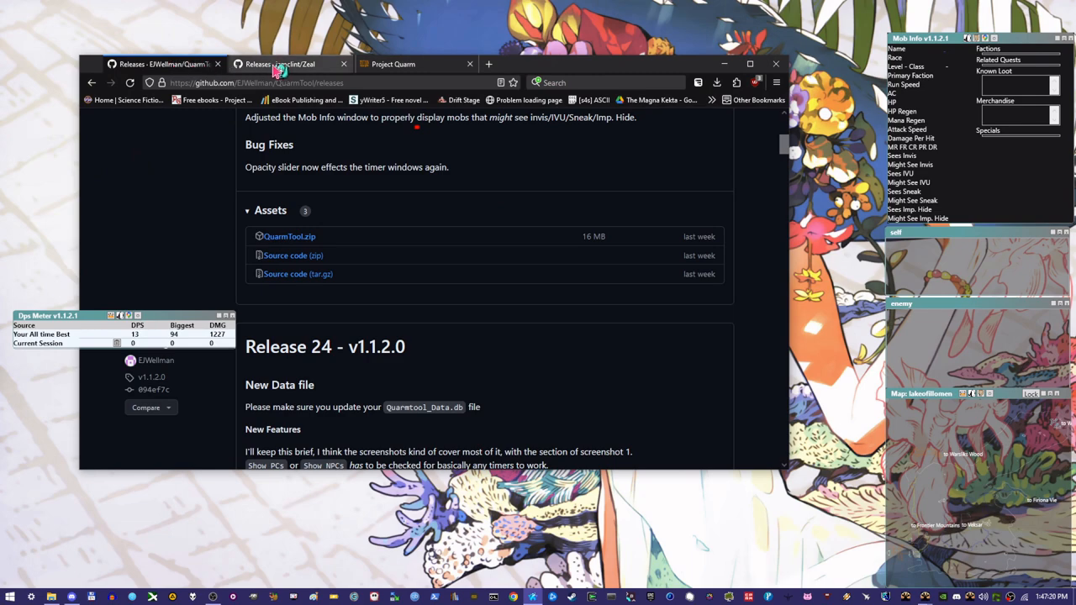
Switch to the Releases · iamclint/Zeal tab and expand the latest release's Assets to show Zeal.v00297.zip
left_click(277, 64)
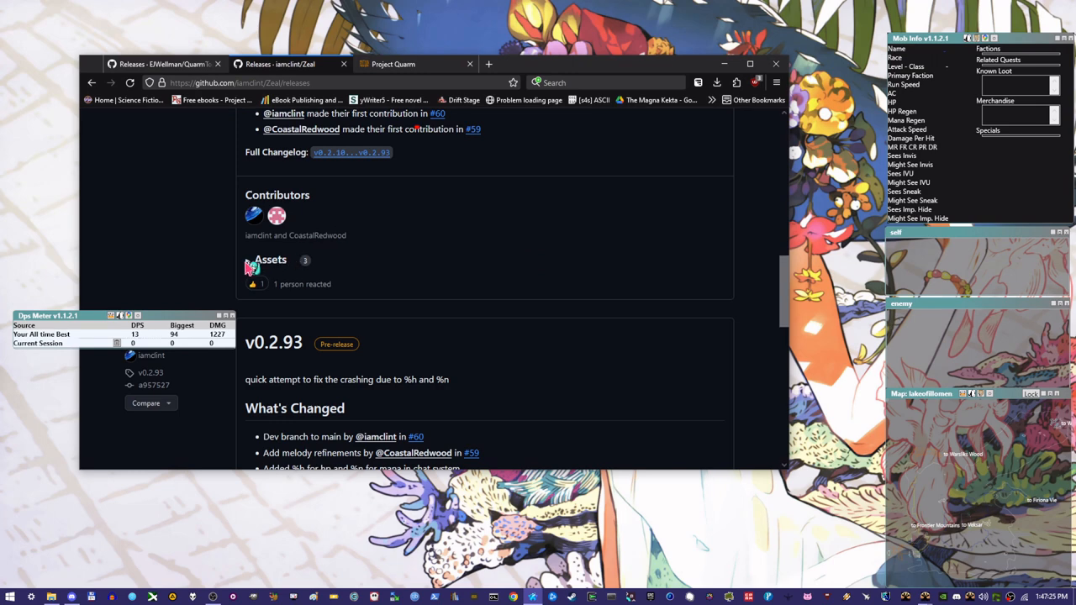
left_click(247, 258)
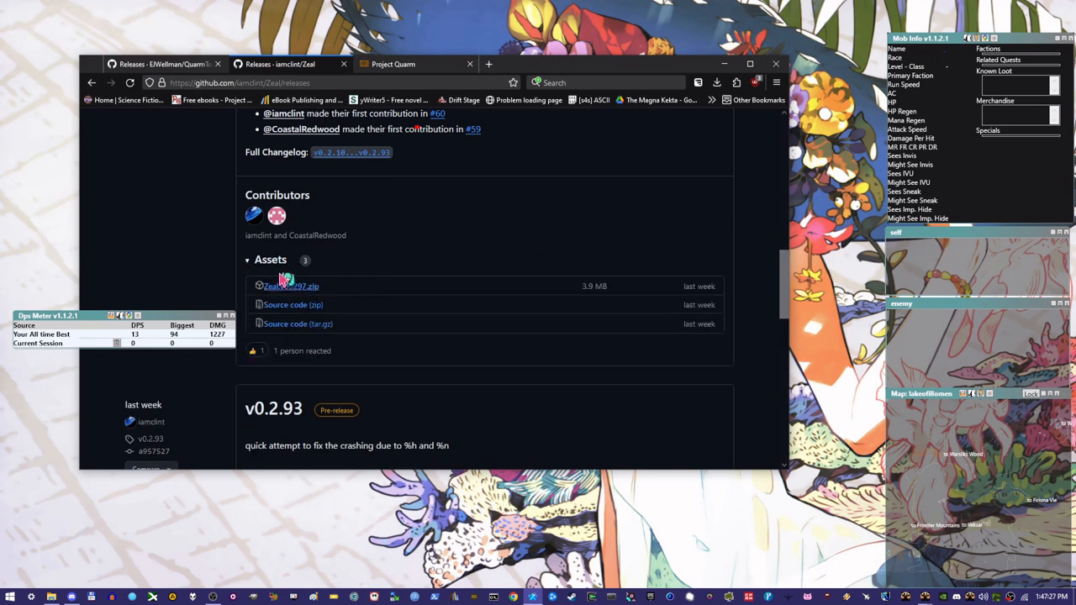
mouse_move(456, 232)
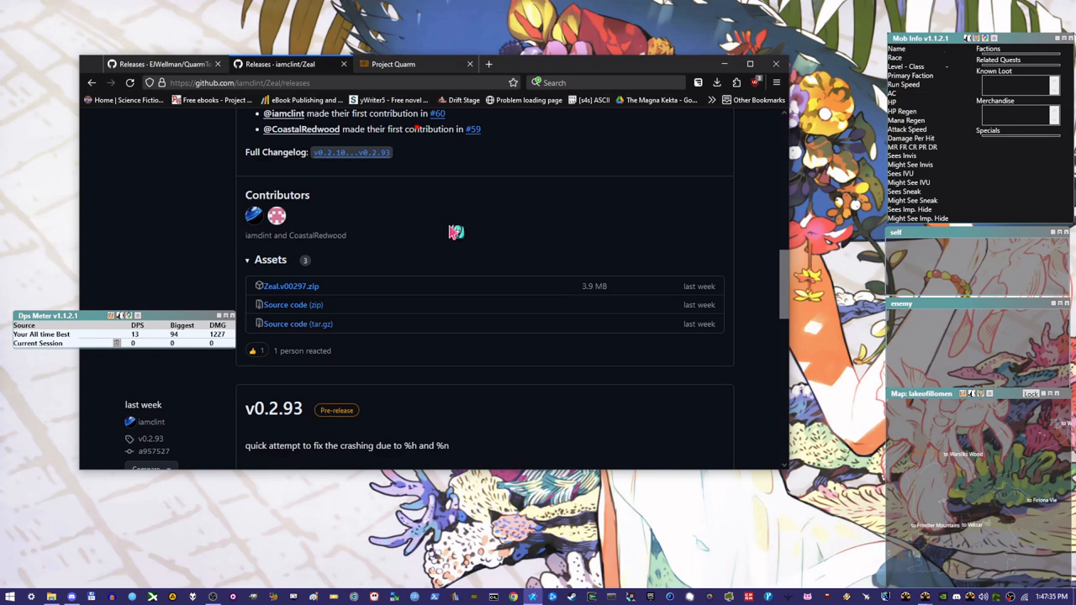
mouse_move(368, 260)
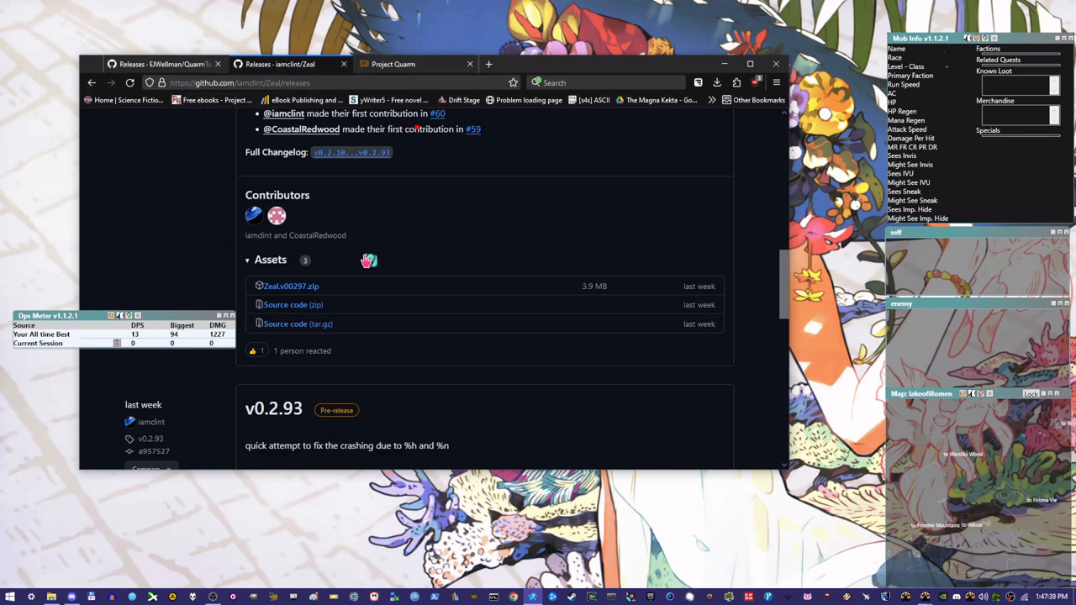